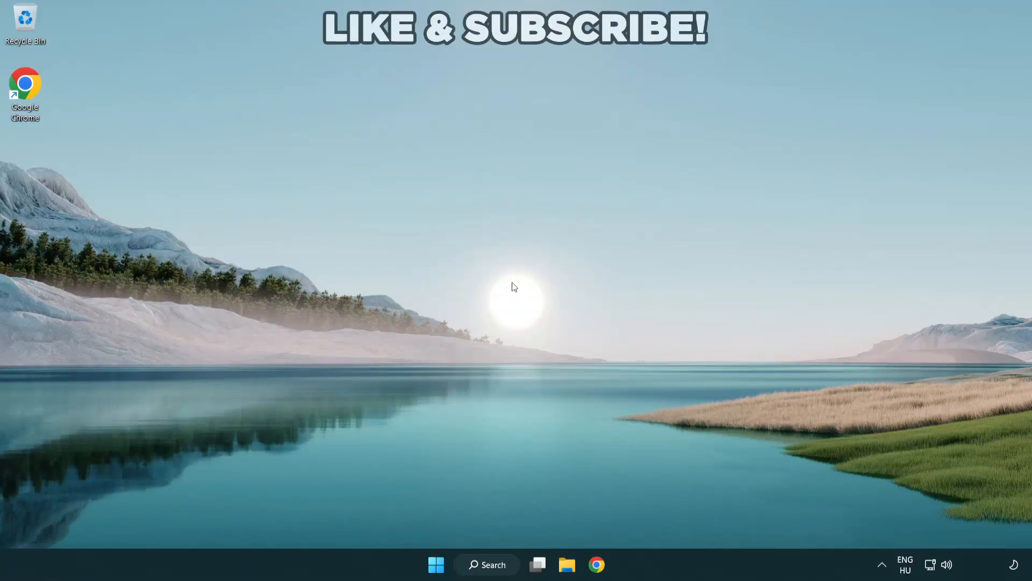
mouse_move(574, 332)
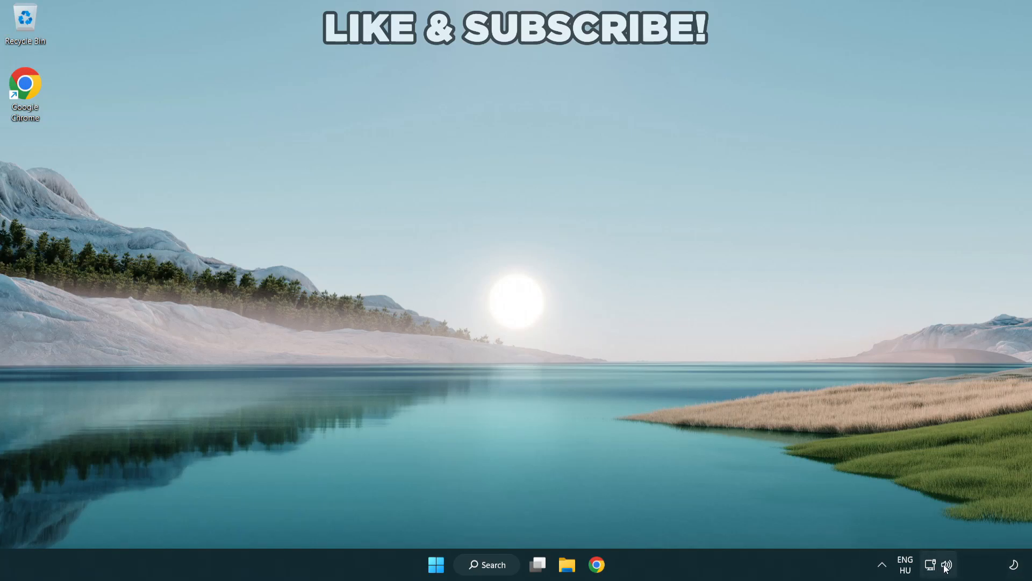
Review the available audio output devices from the quick settings panel
left_click(930, 564)
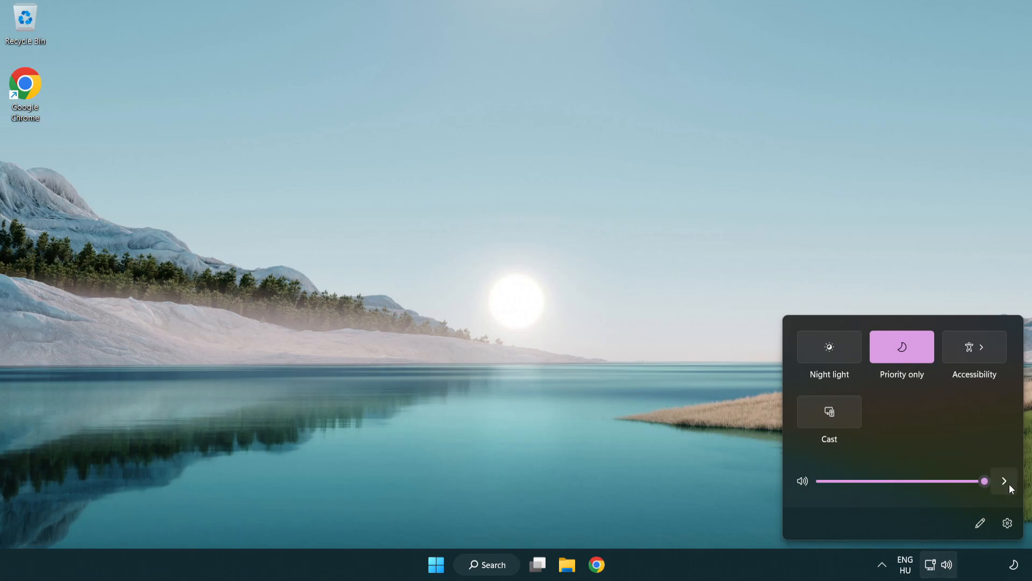
mouse_move(1003, 480)
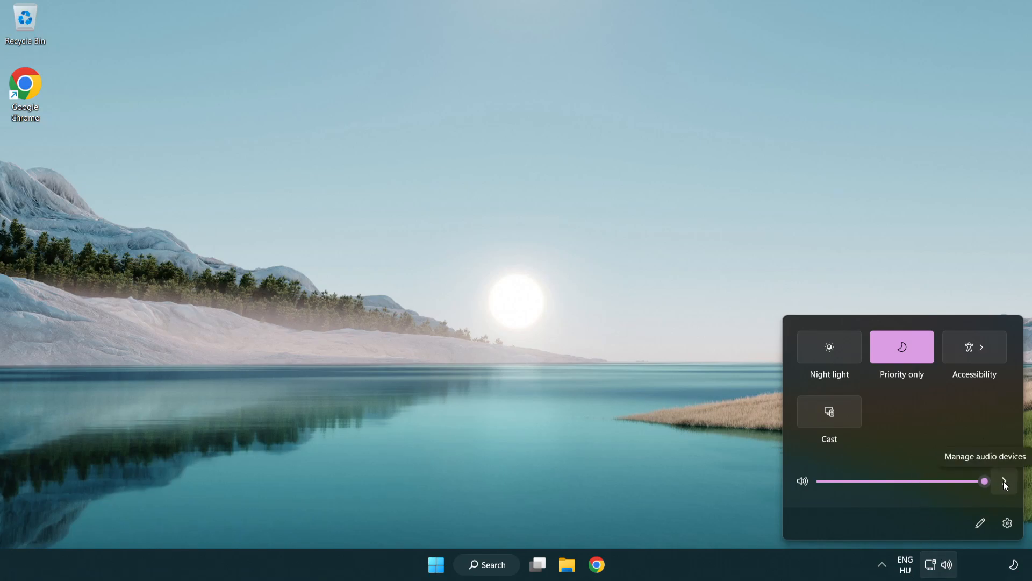
left_click(1005, 481)
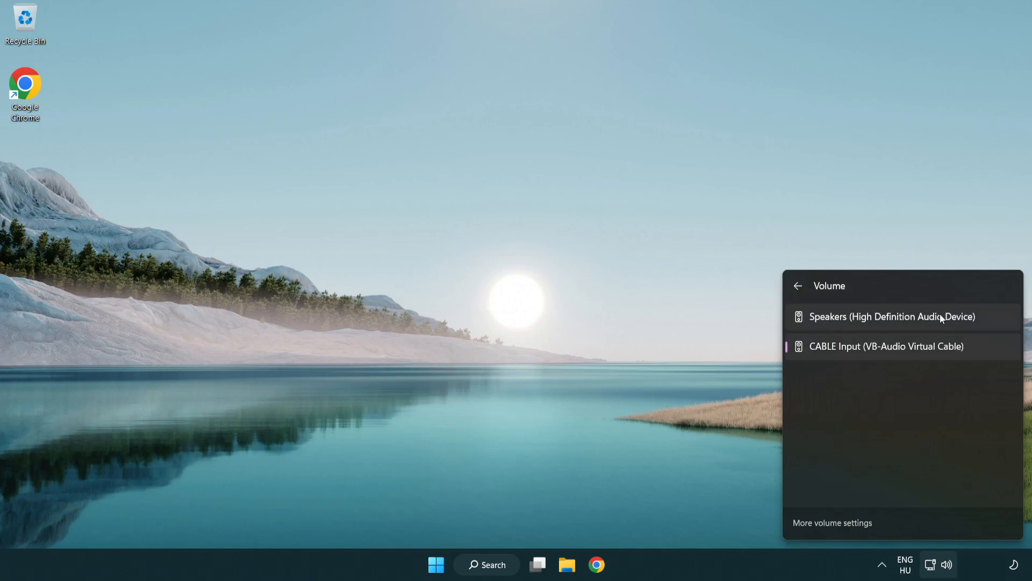
mouse_move(991, 323)
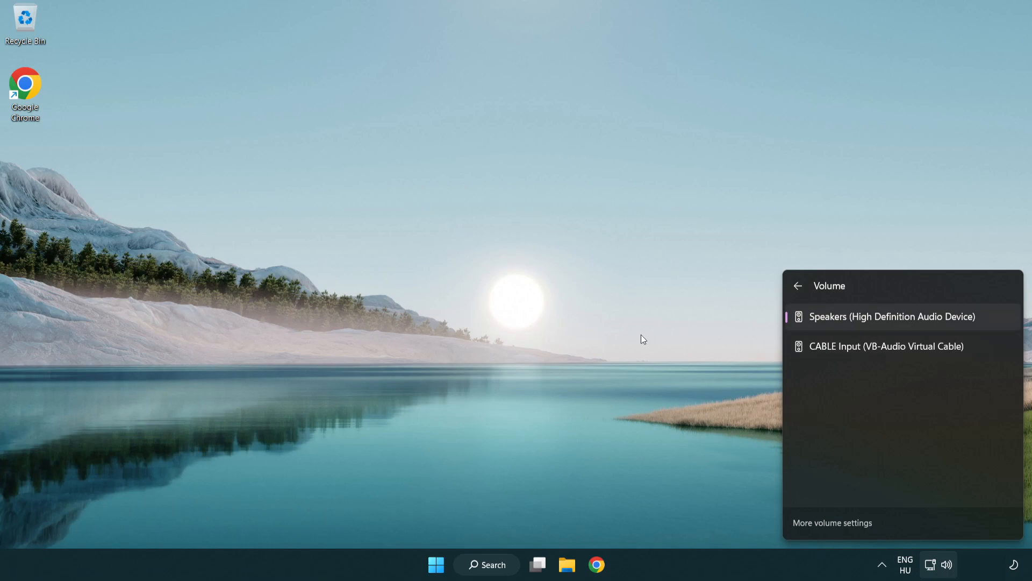
left_click(541, 310)
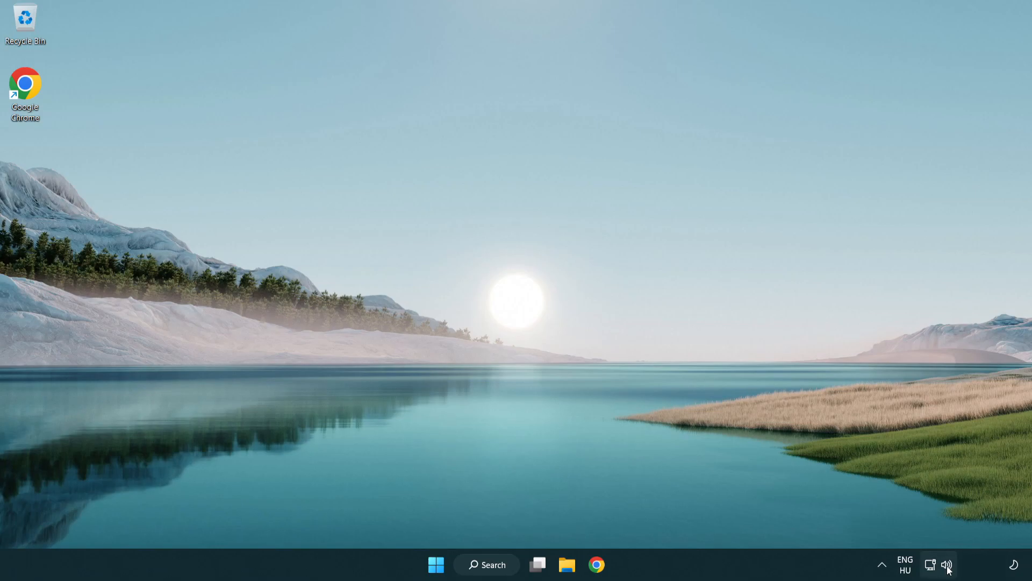
Reset sound devices and app volumes to recommended defaults in the Volume mixer, then close Settings
right_click(946, 565)
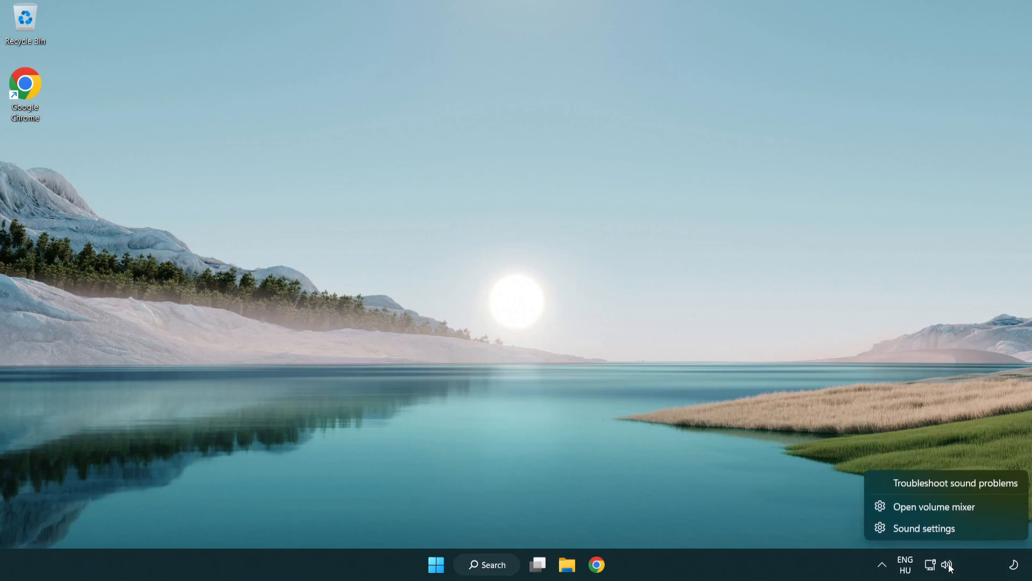
mouse_move(934, 506)
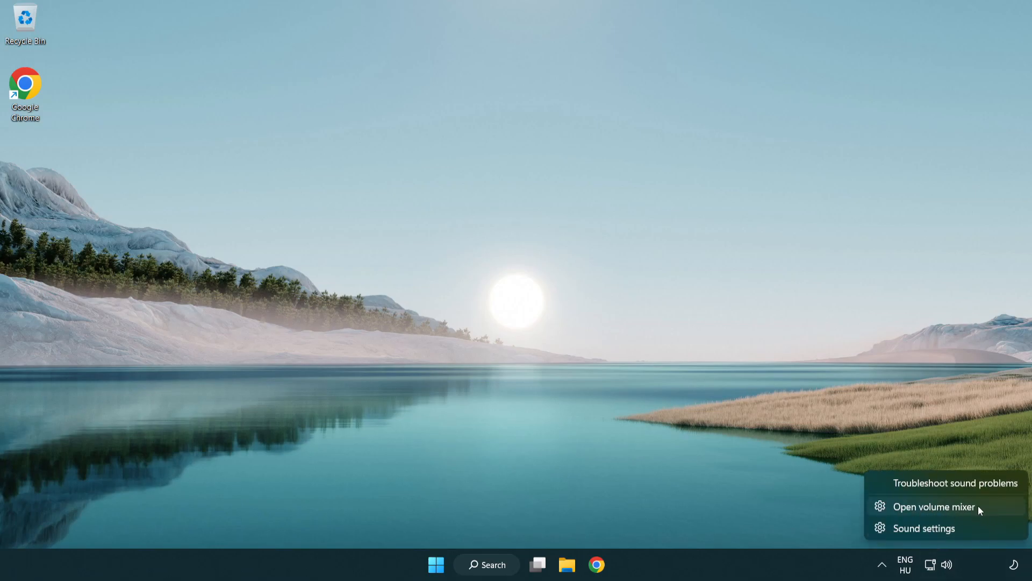
left_click(933, 506)
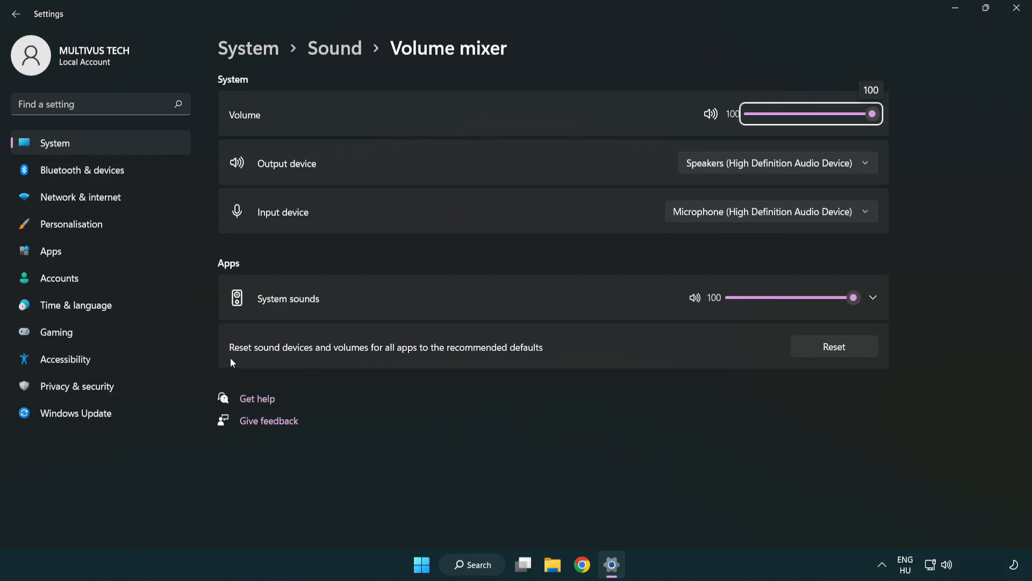
mouse_move(503, 357)
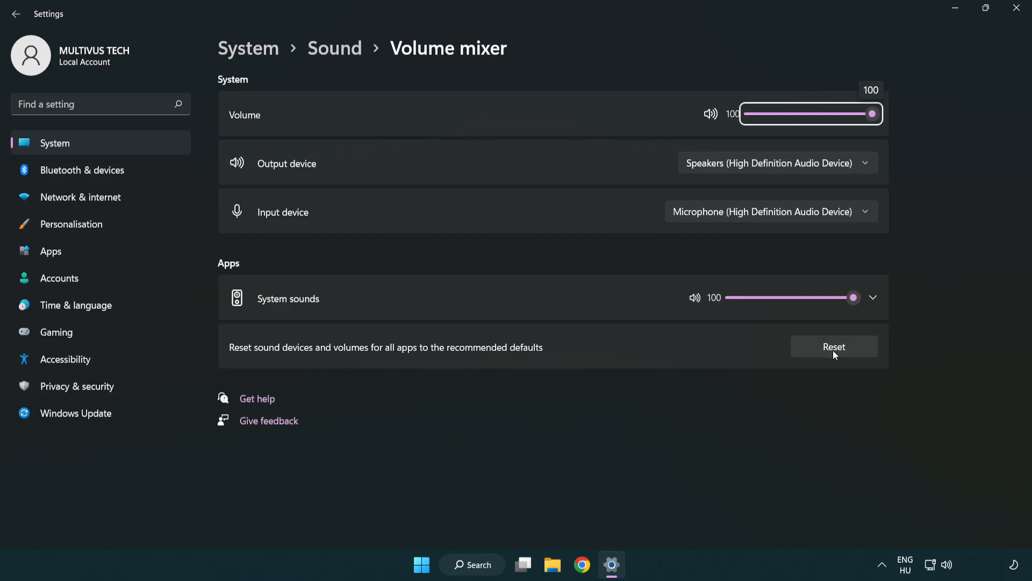
left_click(834, 346)
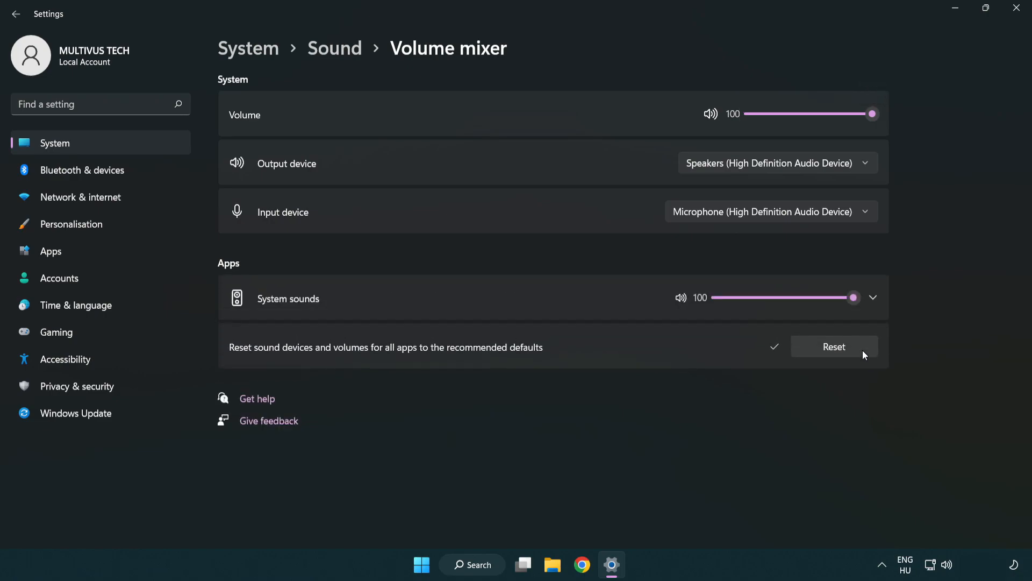
mouse_move(784, 369)
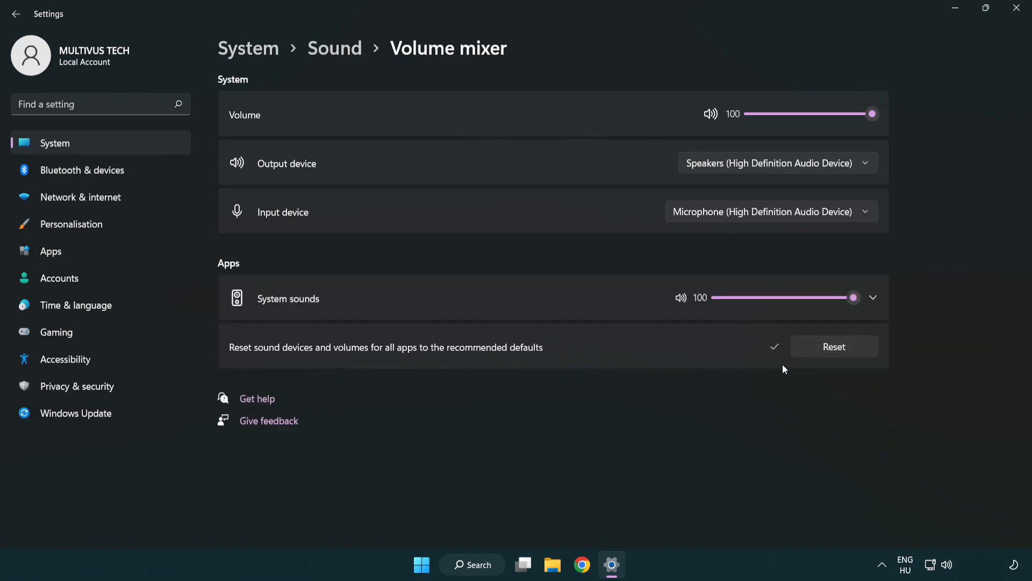
mouse_move(1018, 12)
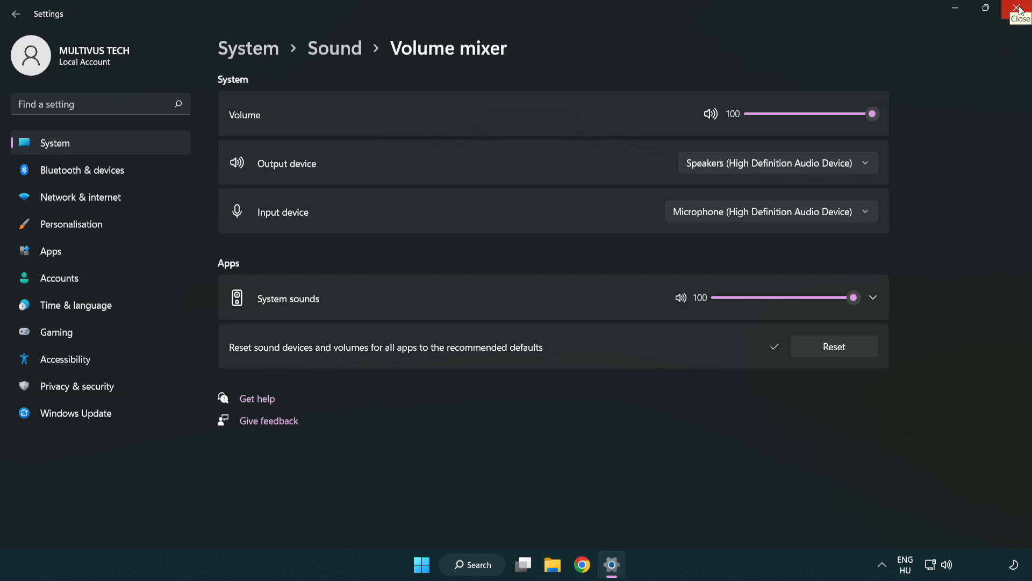
left_click(1020, 10)
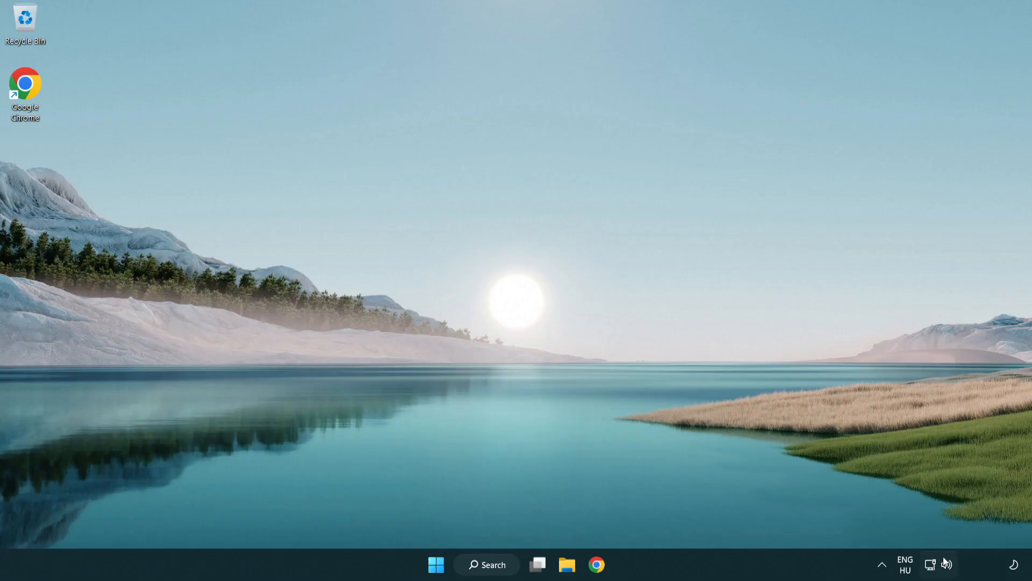
Reach the classic Sound dialog's Playback devices via Sound settings > More sound settings
right_click(947, 564)
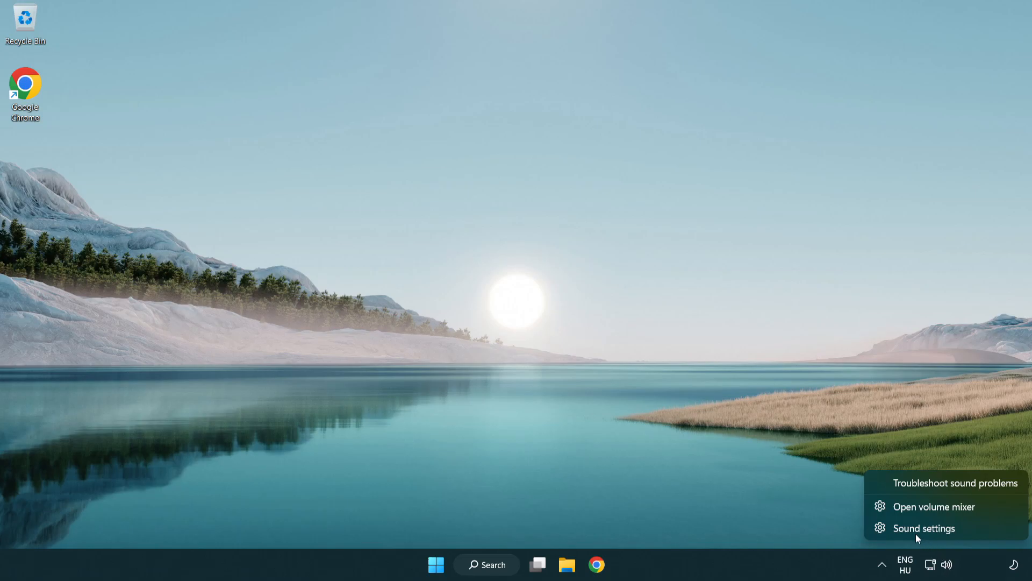
mouse_move(988, 537)
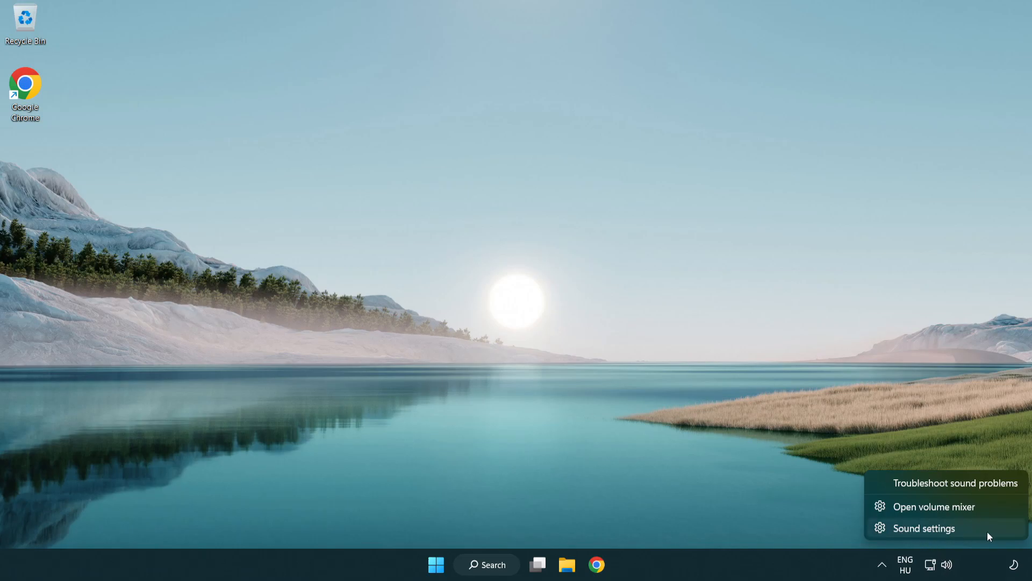
left_click(924, 528)
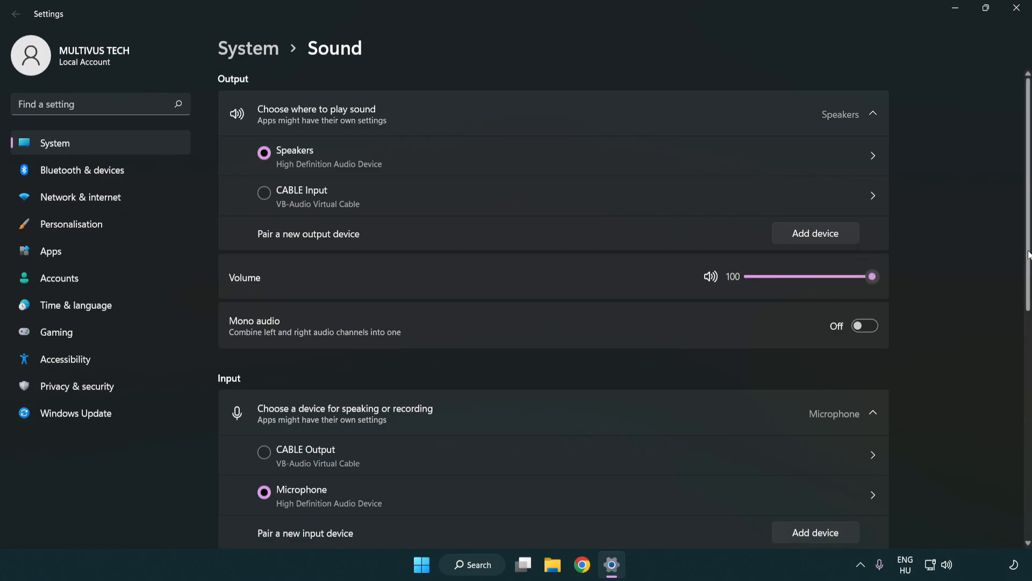
scroll("down", 3)
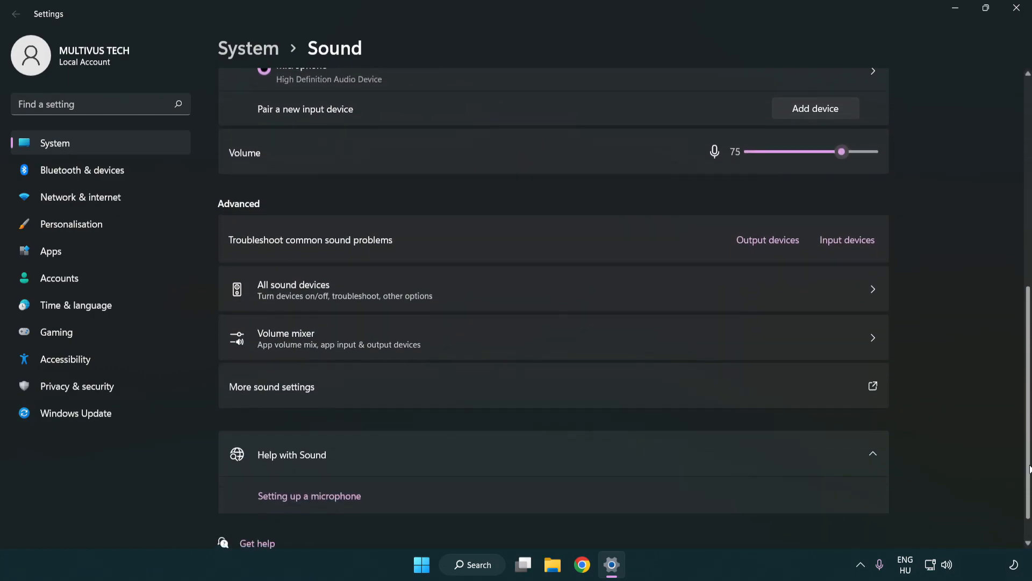
scroll("down", 3)
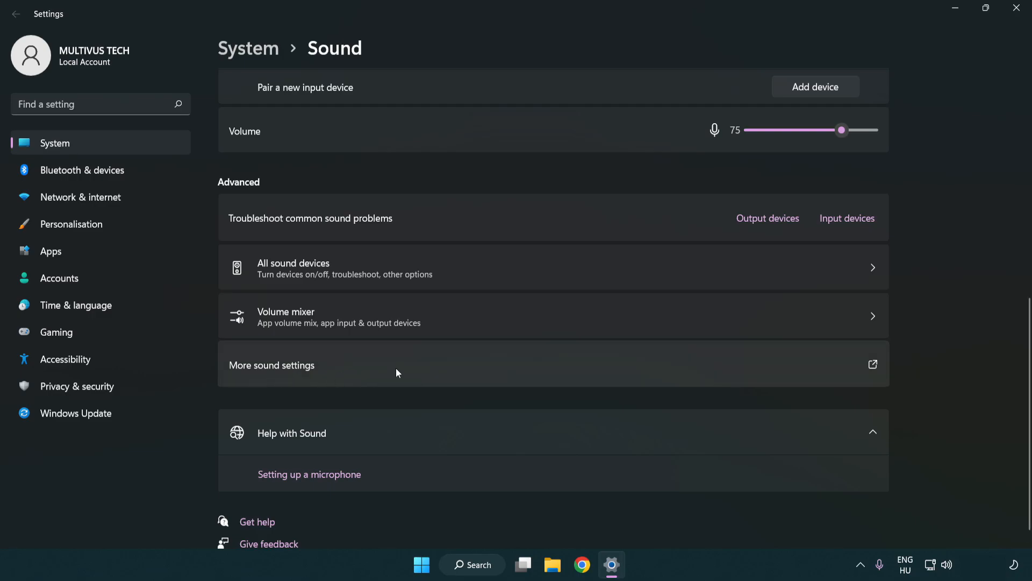
left_click(271, 364)
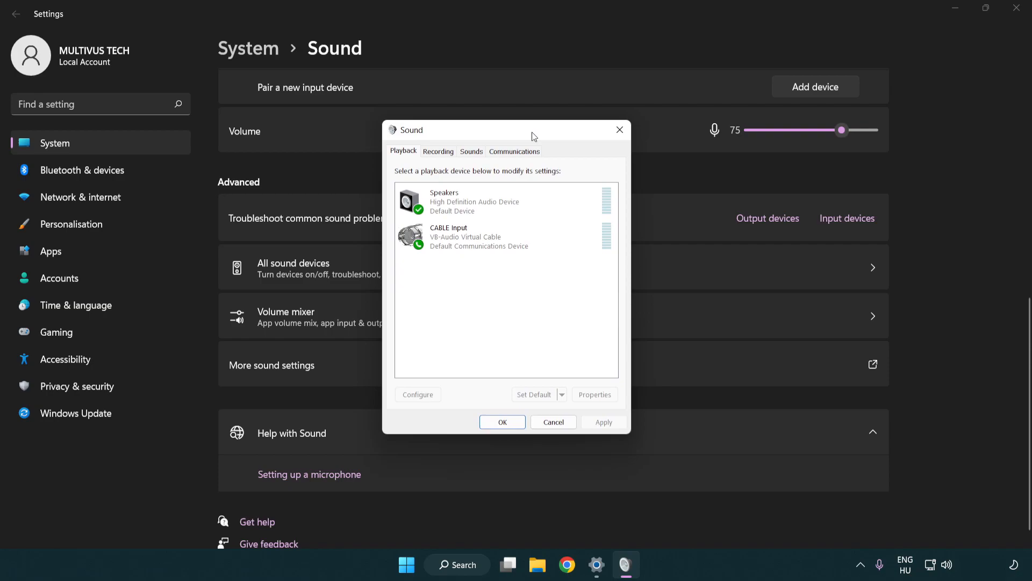
Disable the CABLE Input playback device, leaving Speakers as the active default output
left_click(479, 239)
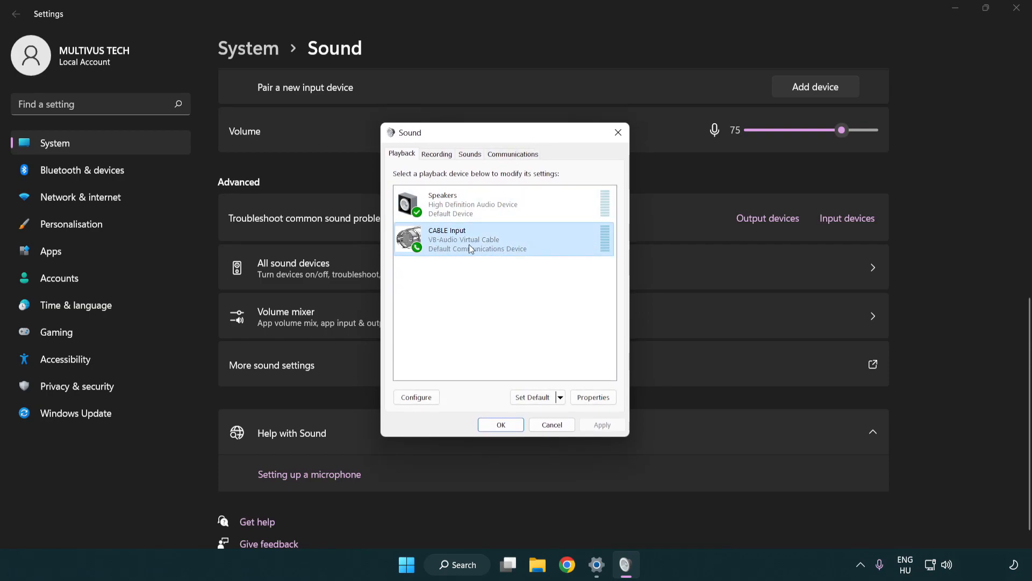
right_click(470, 239)
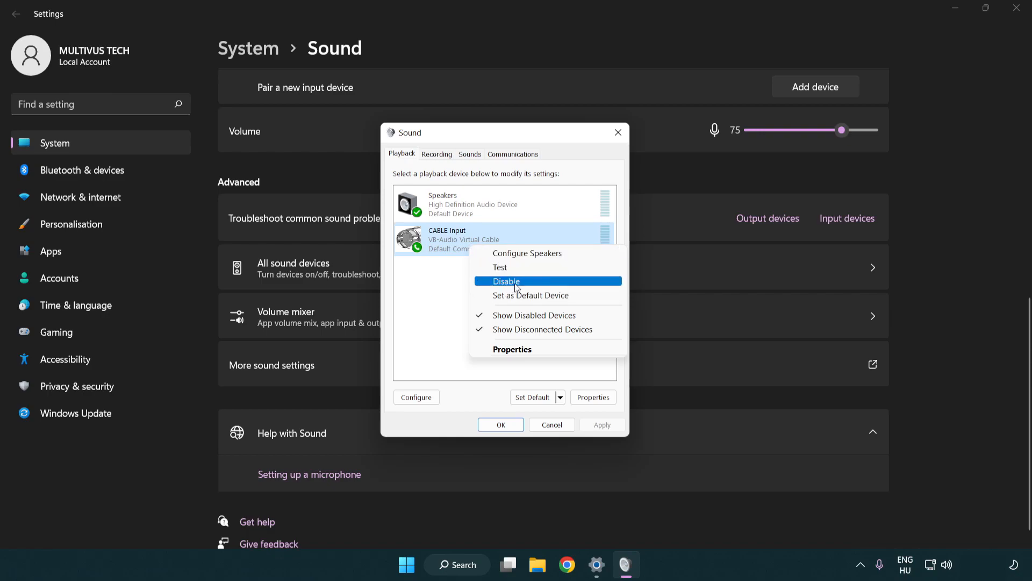
left_click(506, 281)
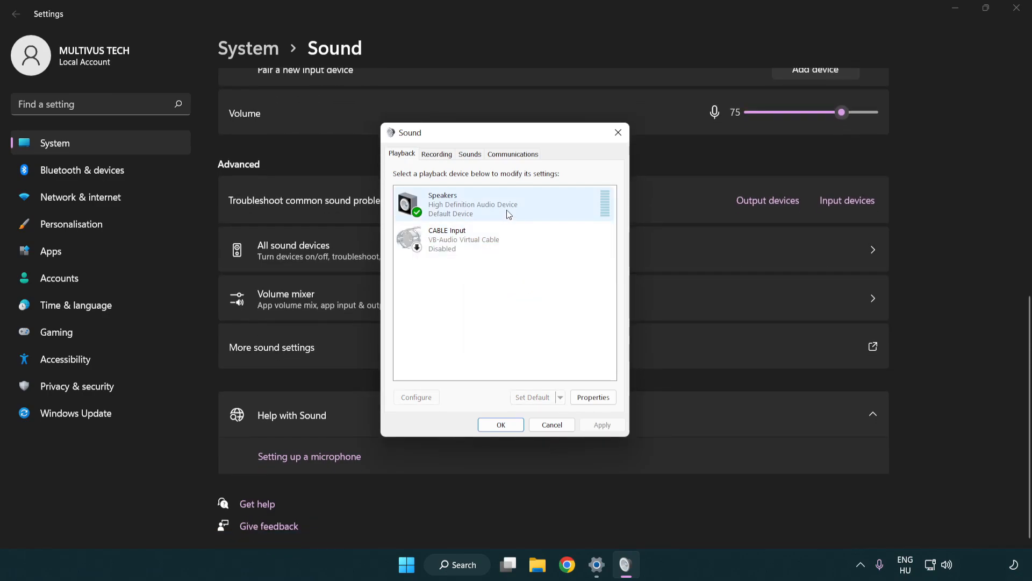
right_click(473, 204)
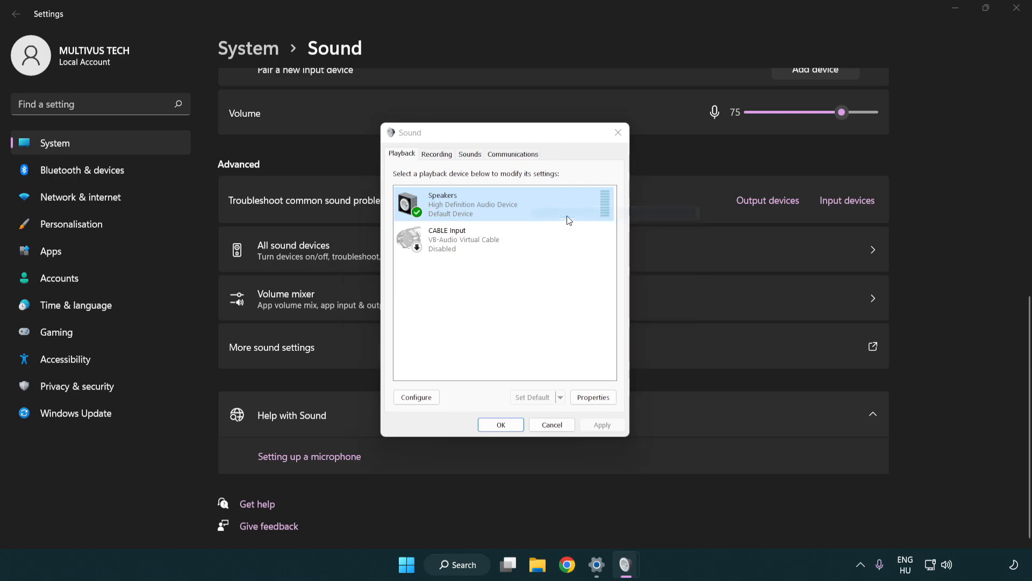
Run the speaker setup wizard with 7.1 Surround and both full-range speaker options, then finish
left_click(416, 397)
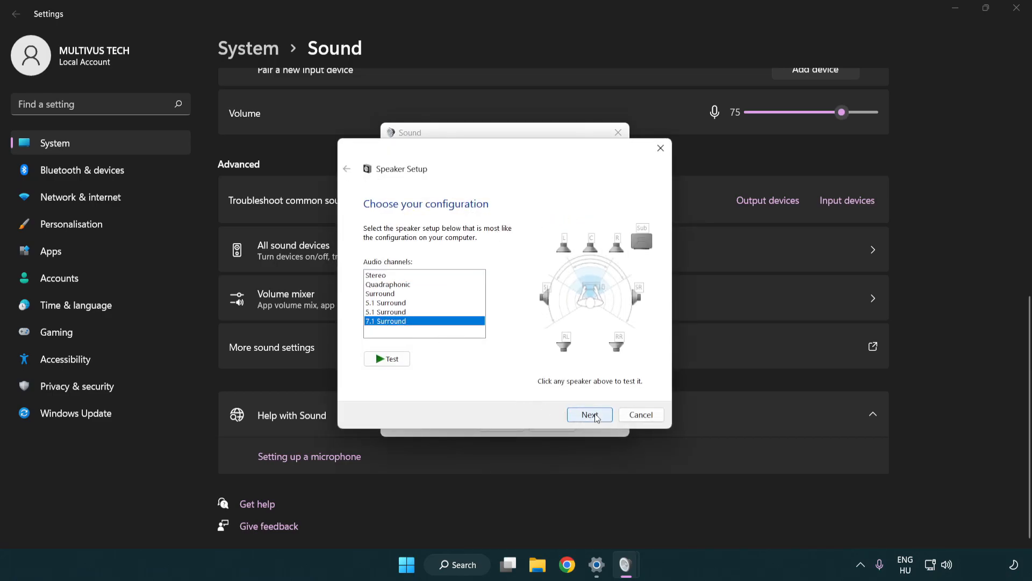
left_click(589, 414)
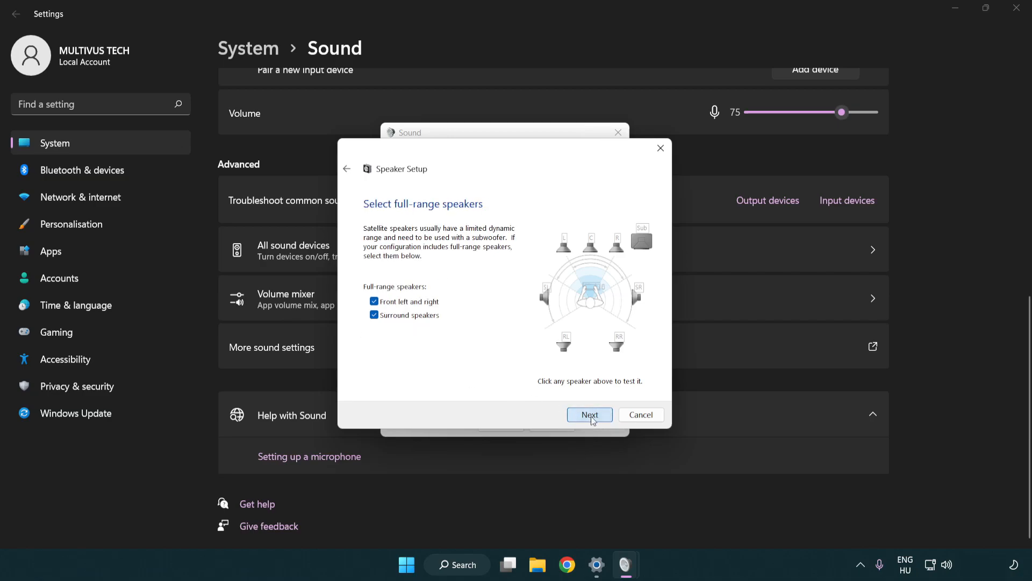
left_click(589, 414)
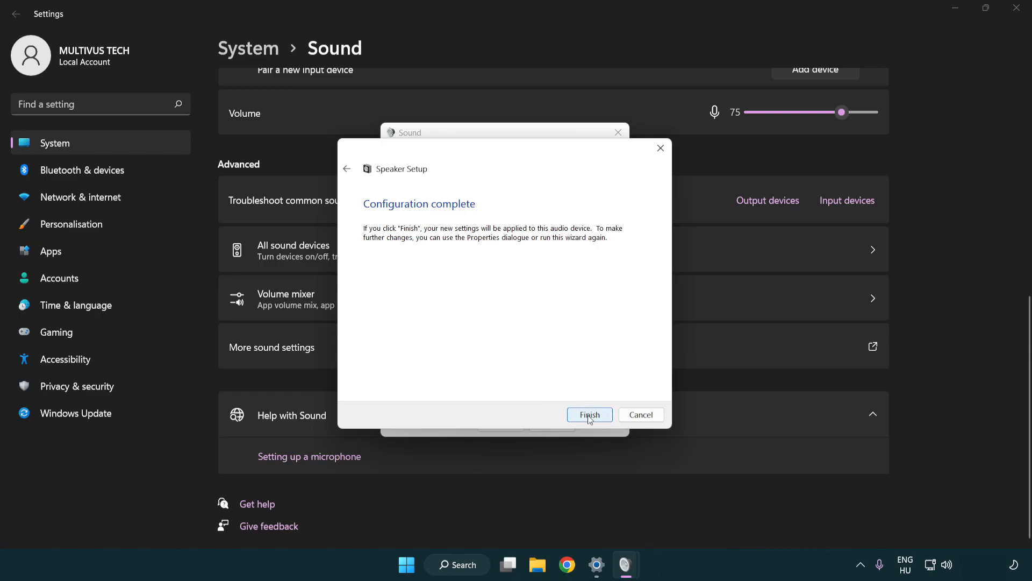
left_click(589, 414)
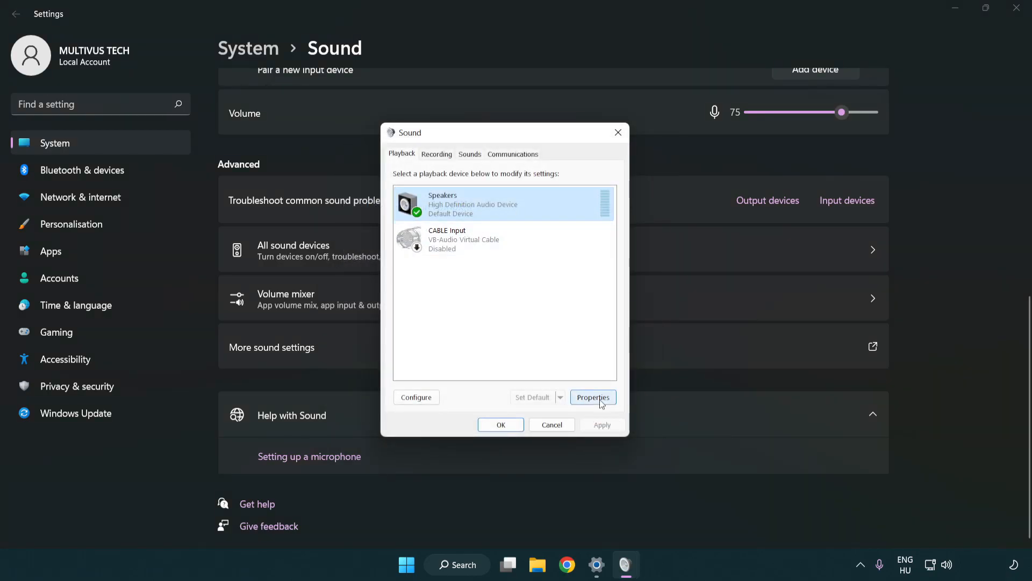
In Speakers Properties, disable all enhancements and set the default format to 16 bit, 48000 Hz
left_click(592, 397)
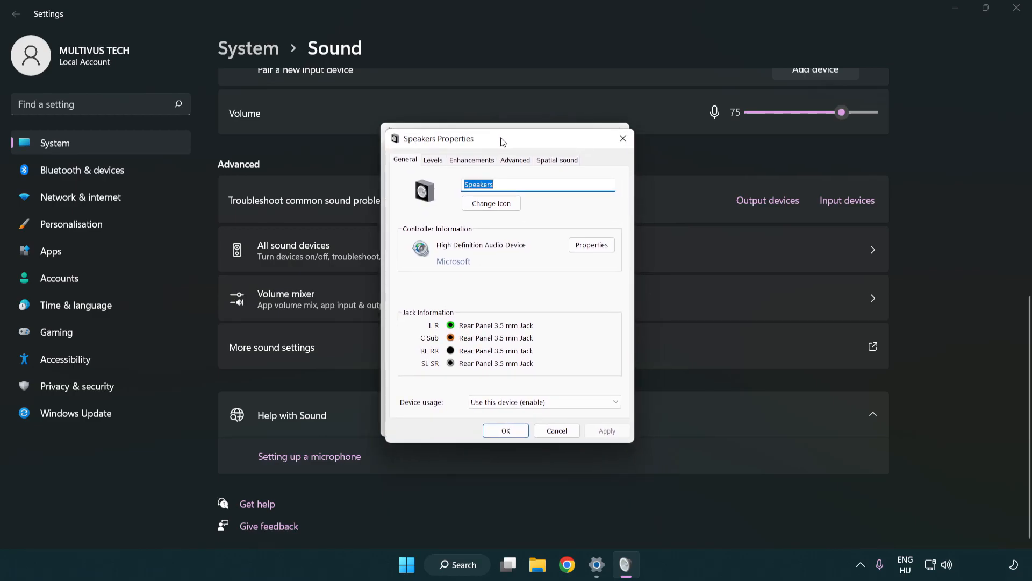
left_click(471, 159)
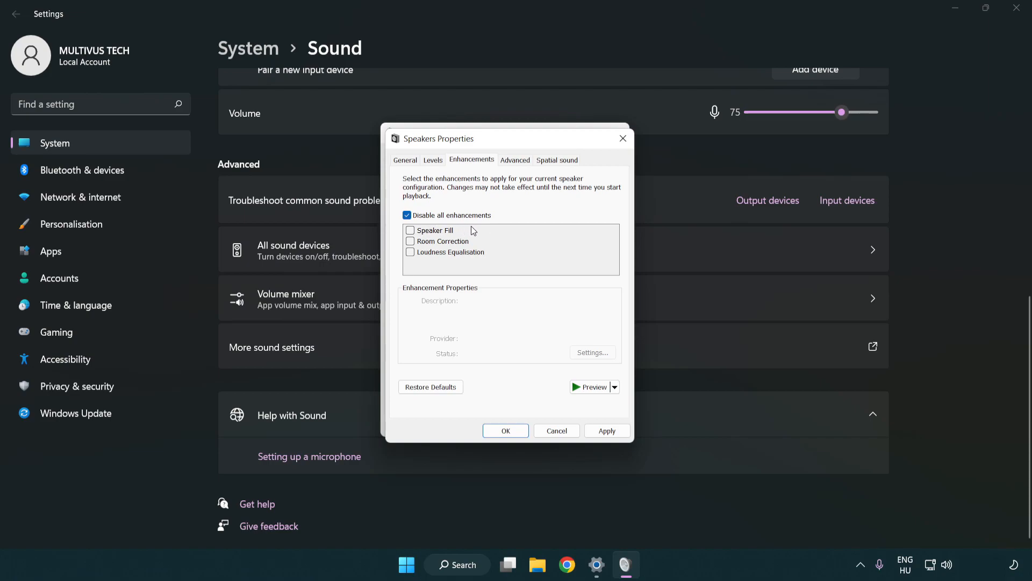
mouse_move(517, 164)
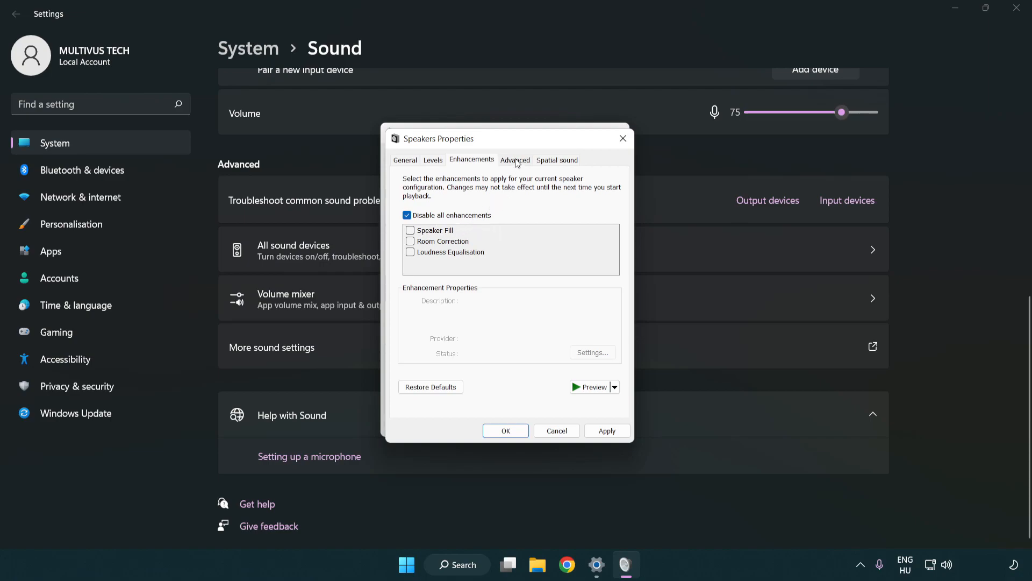
left_click(515, 159)
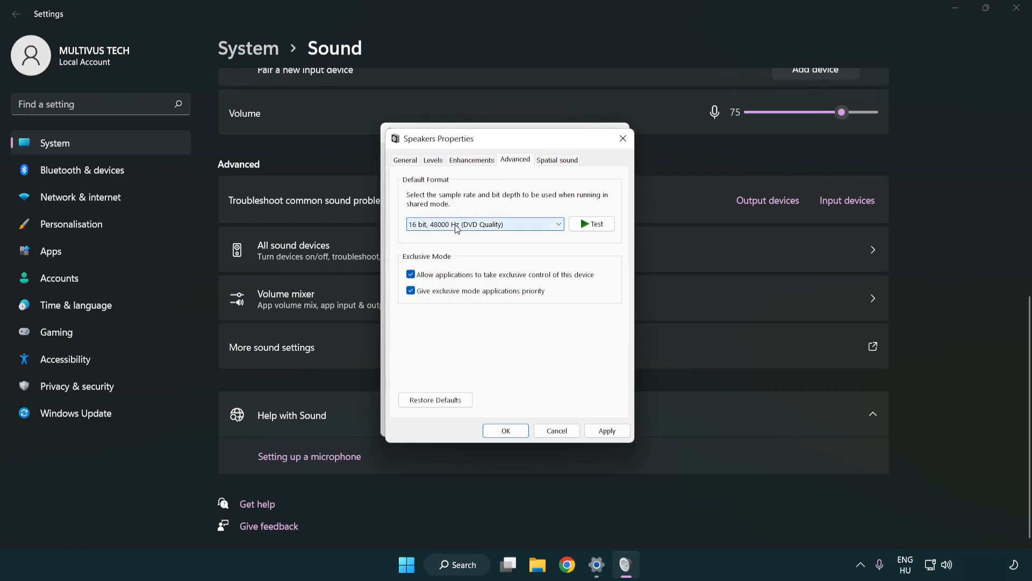
left_click(484, 224)
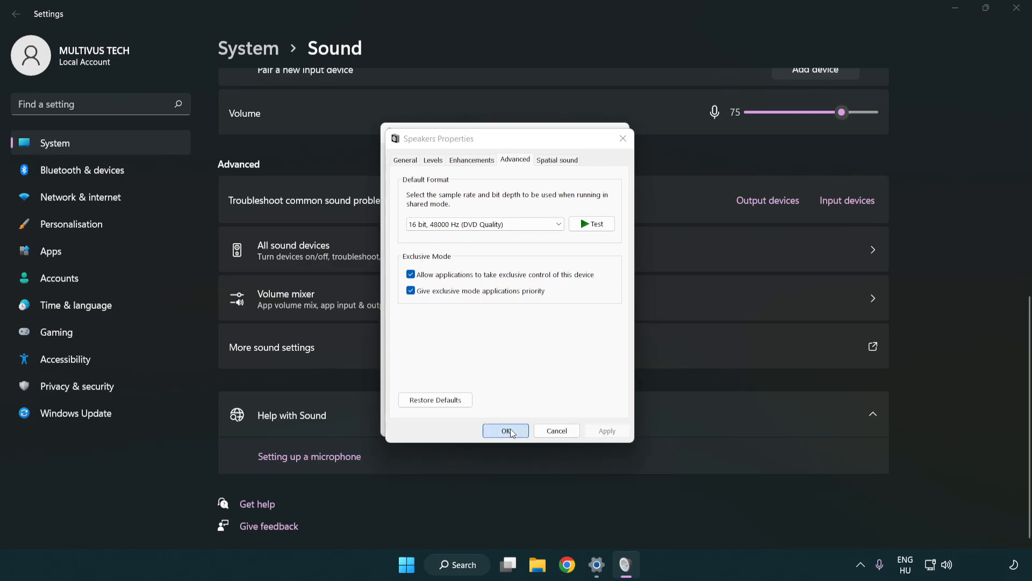
left_click(506, 430)
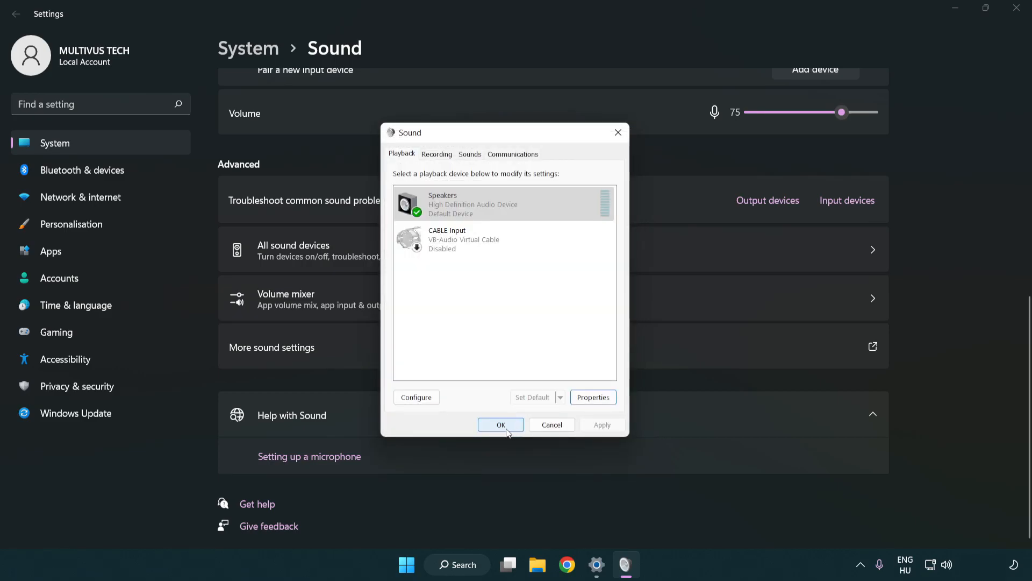
Close the Sound dialog and the Settings window back to the desktop
left_click(500, 425)
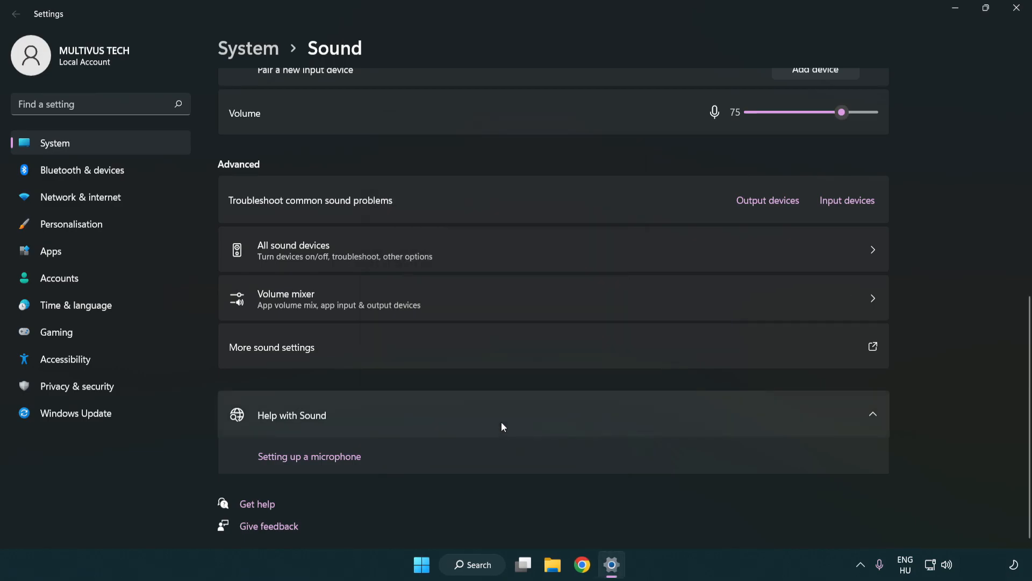
mouse_move(1018, 9)
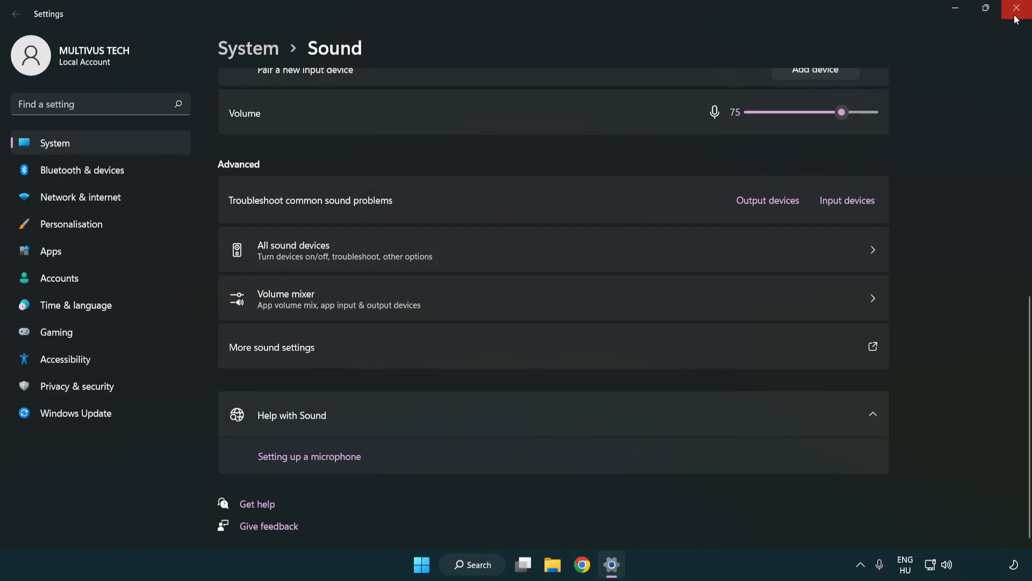
left_click(1016, 8)
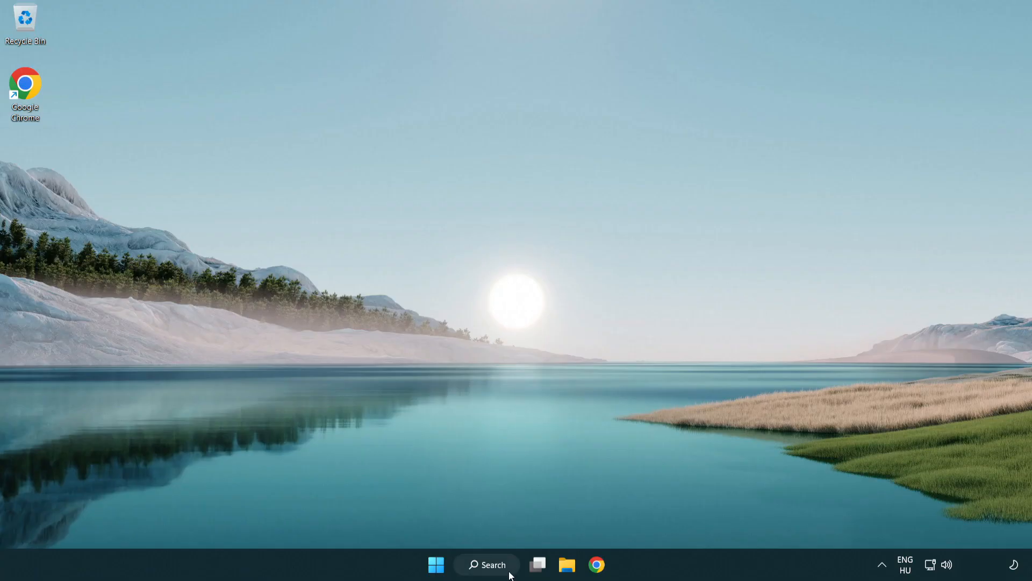
Find and launch Device Manager through Windows Search
left_click(486, 564)
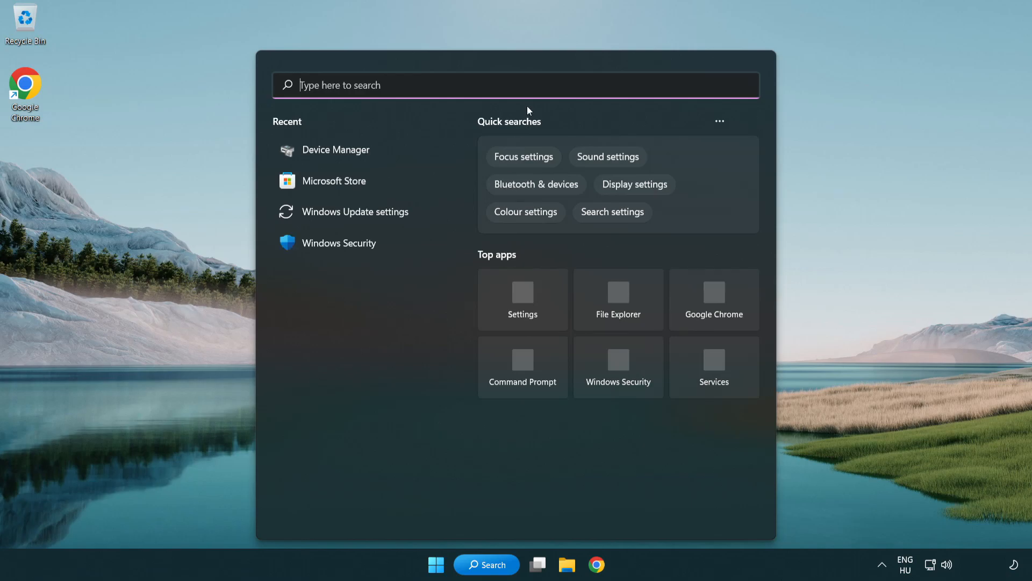
type("device manager")
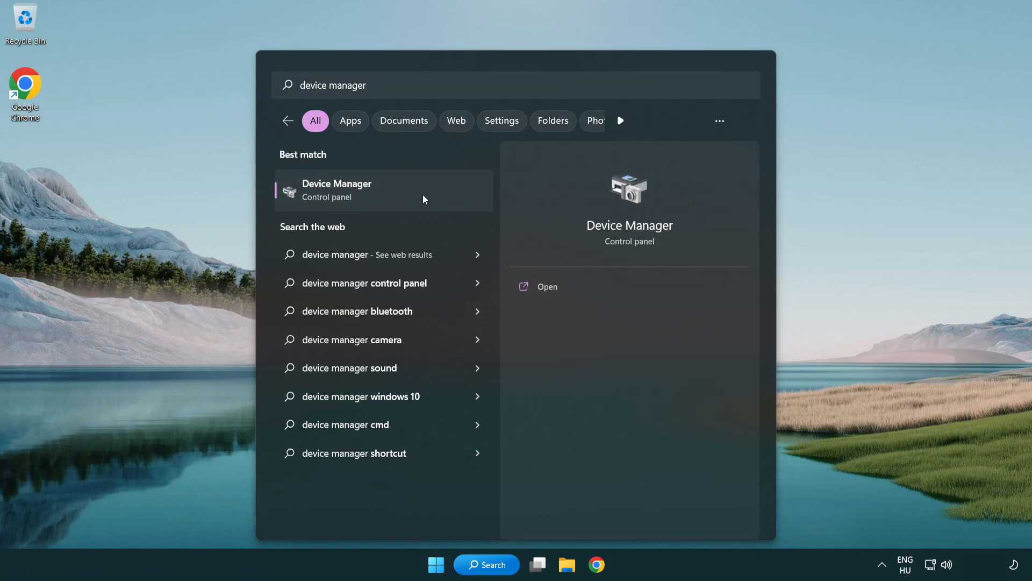
left_click(337, 191)
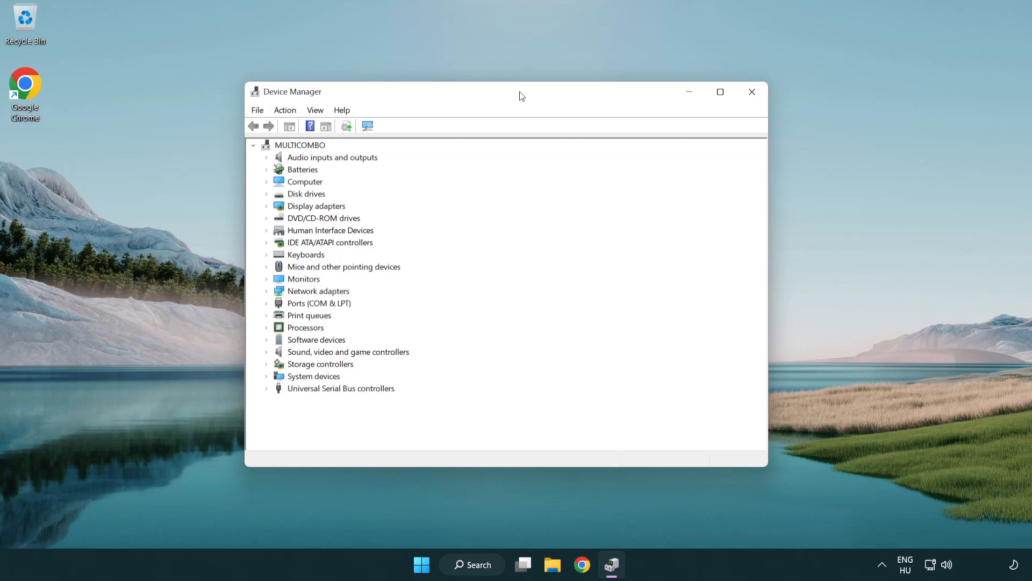
Expand Sound, video and game controllers and bring up the High Definition Audio Device's actions
left_click(348, 352)
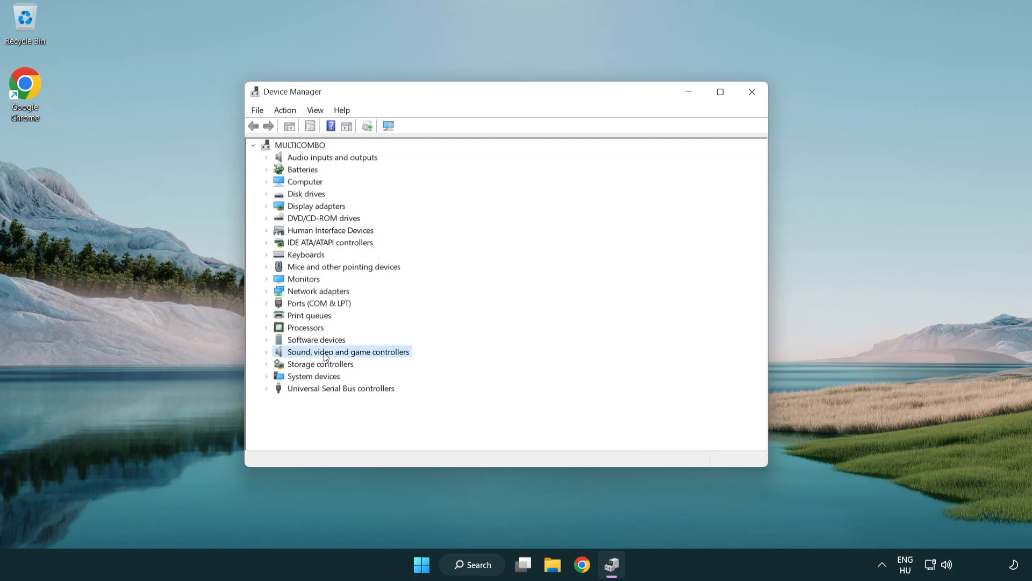
left_click(267, 352)
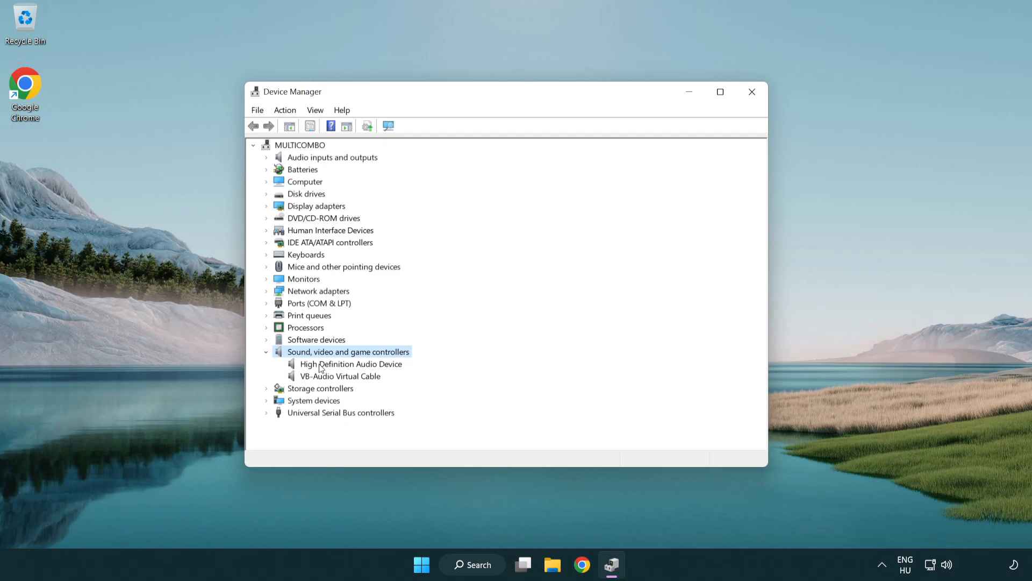
left_click(350, 363)
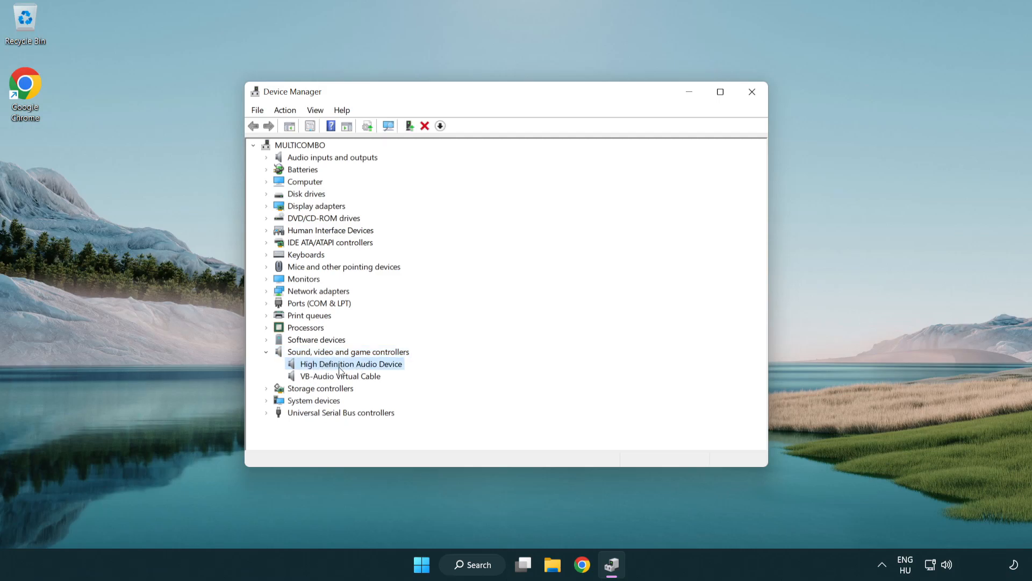
right_click(350, 364)
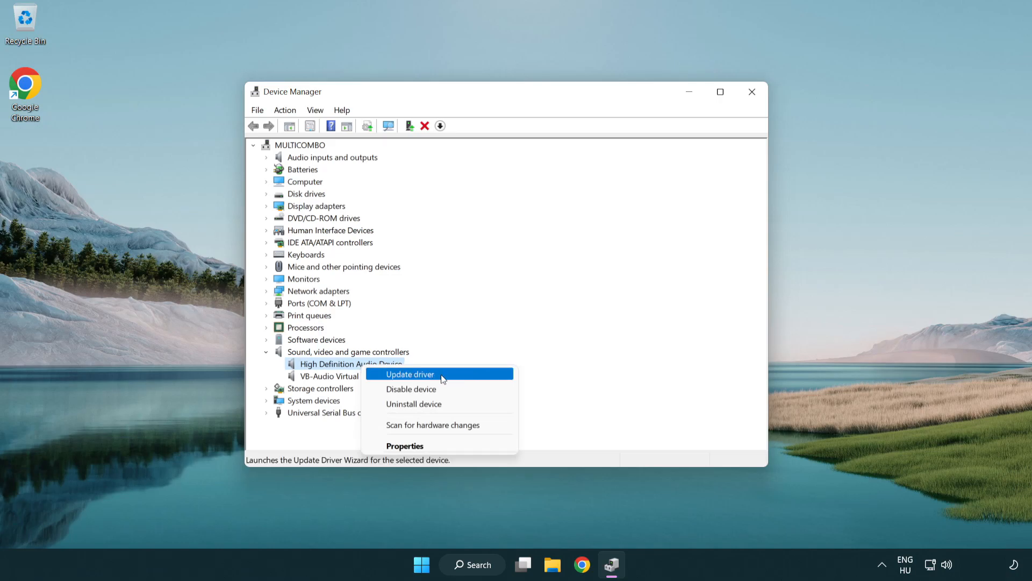
Reinstall the High Definition Audio Device driver from the compatible drivers list, confirming the warning
left_click(408, 374)
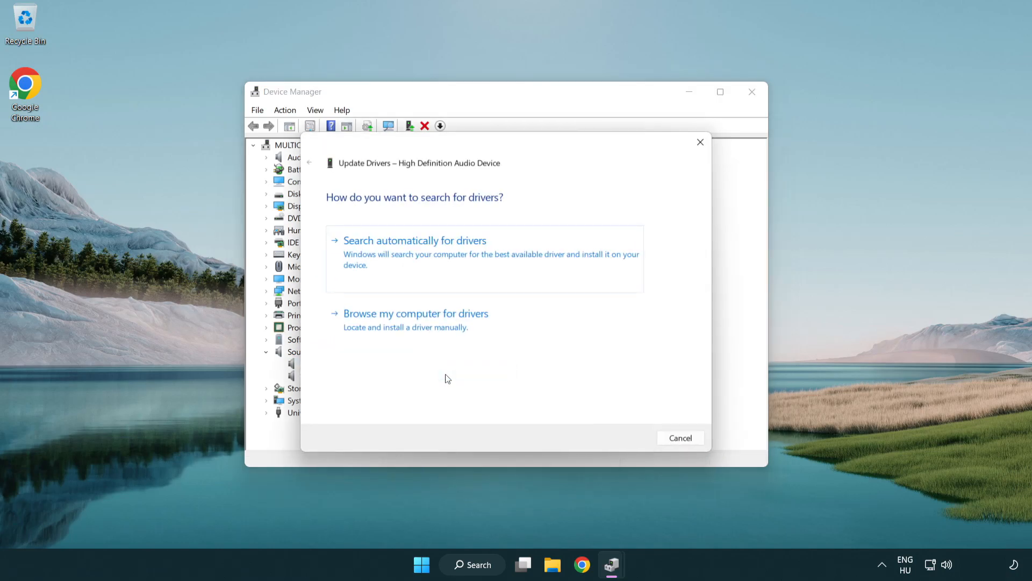
mouse_move(552, 259)
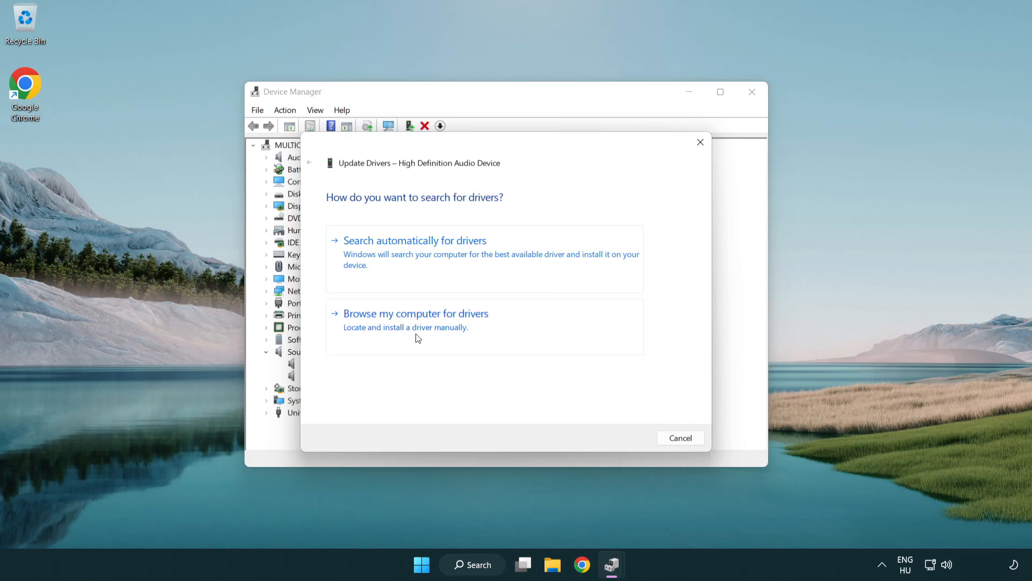
left_click(415, 313)
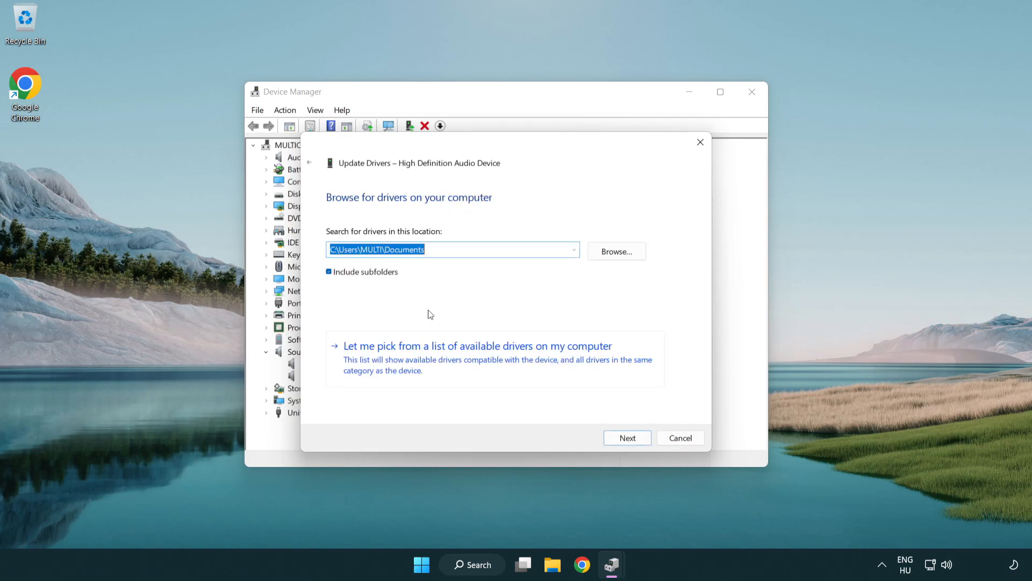
mouse_move(407, 366)
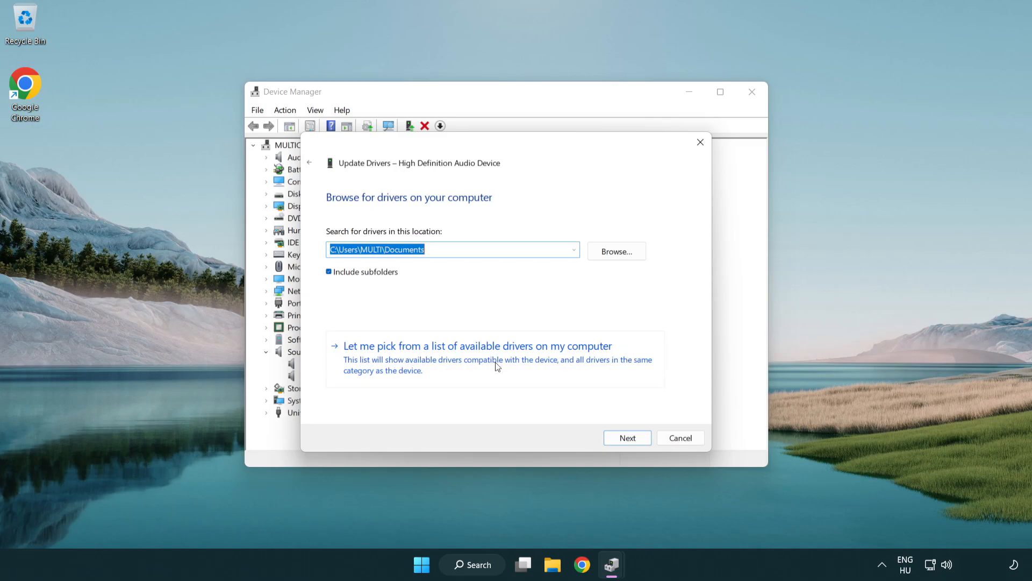
left_click(476, 346)
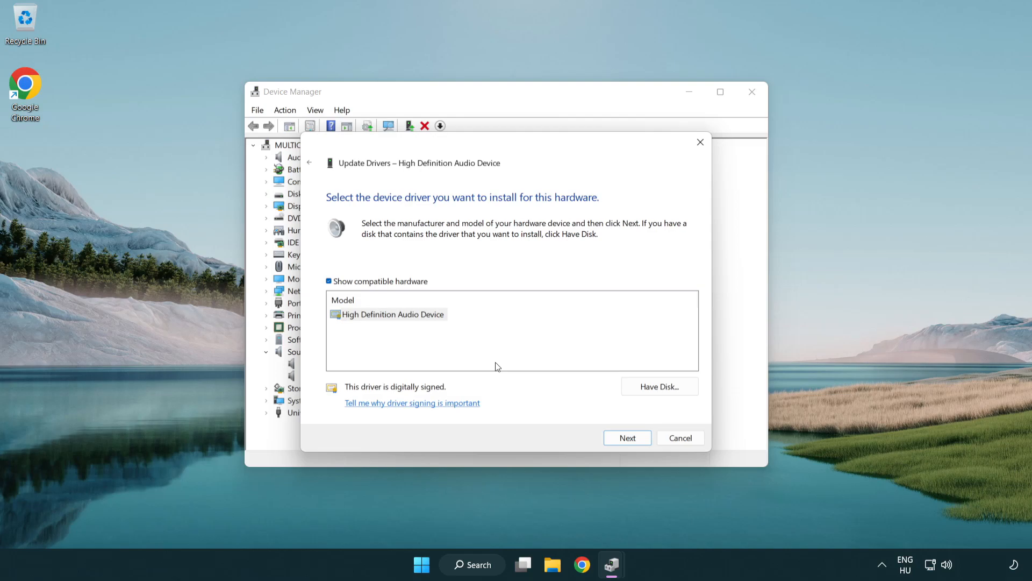
left_click(393, 314)
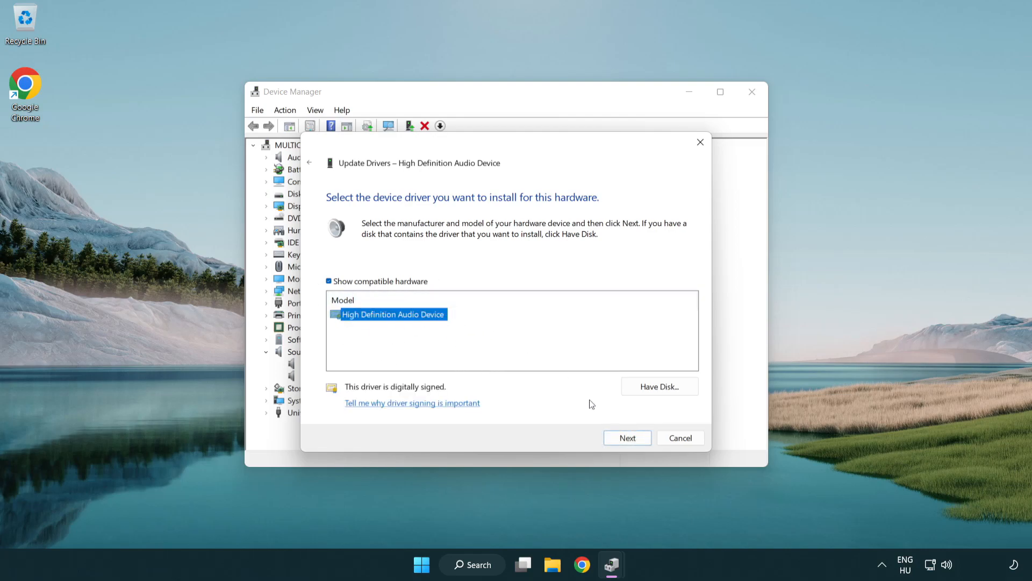
left_click(626, 438)
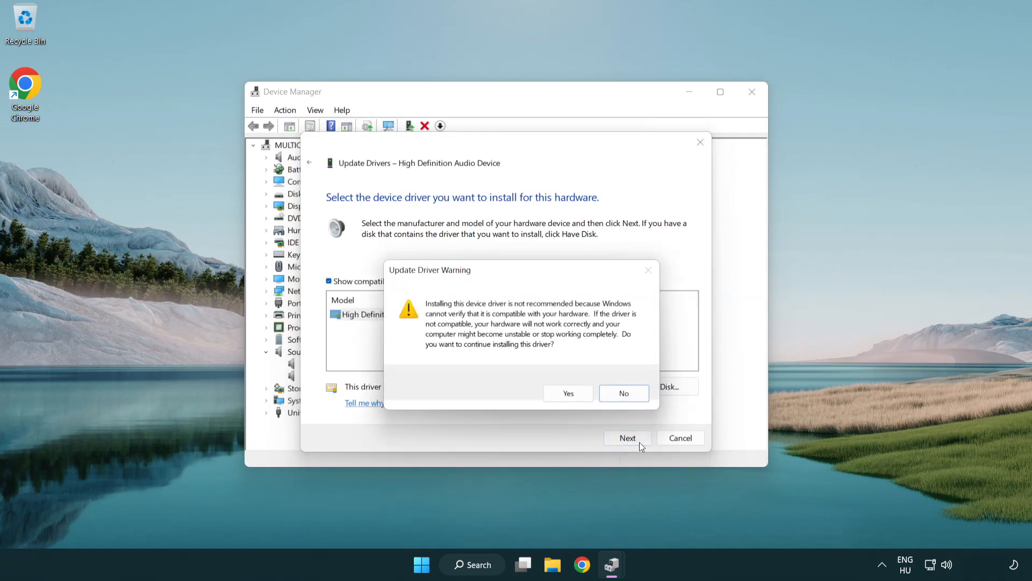
left_click(567, 393)
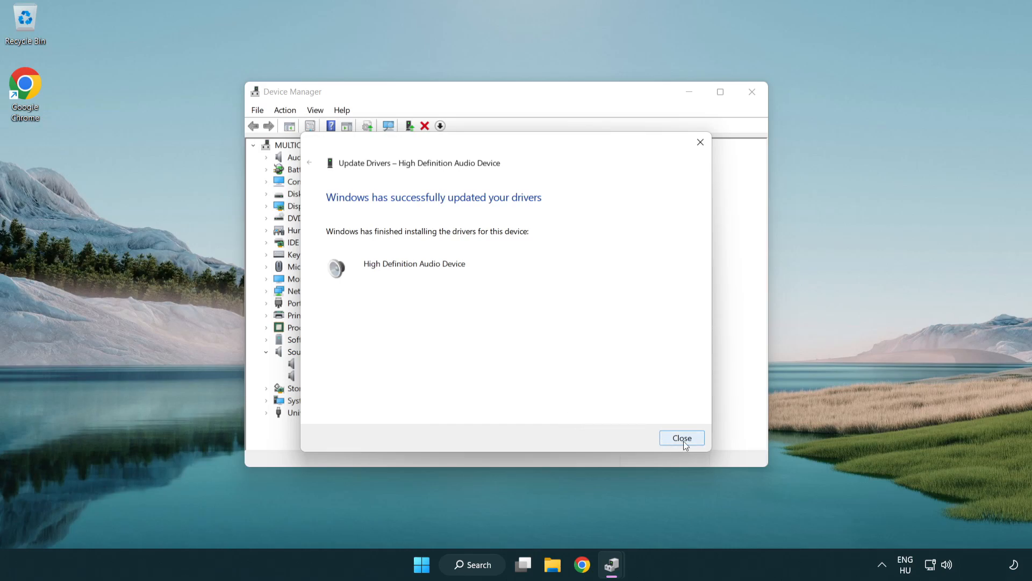
left_click(682, 437)
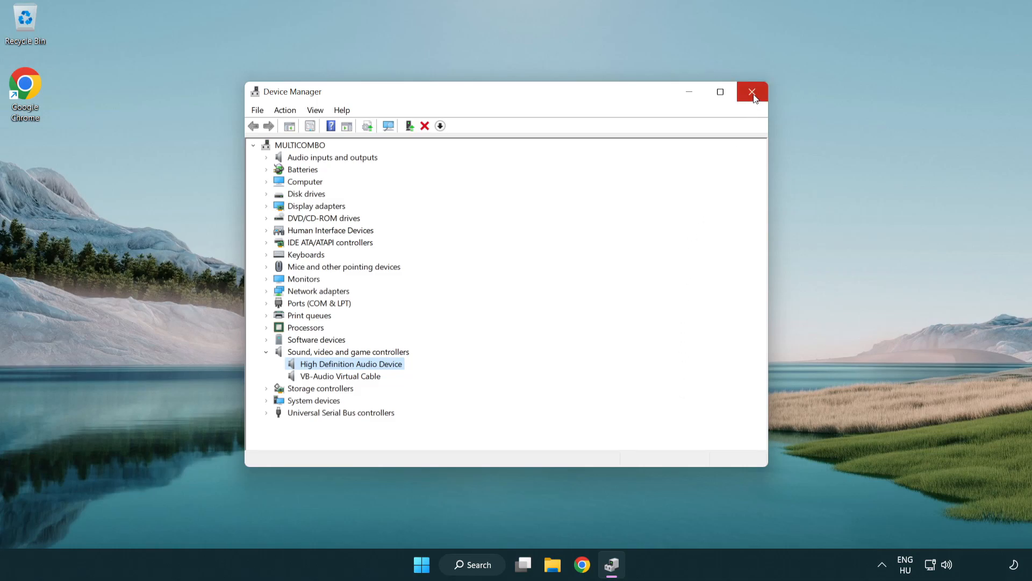
Close Device Manager and reach the power button from the Start menu
left_click(751, 91)
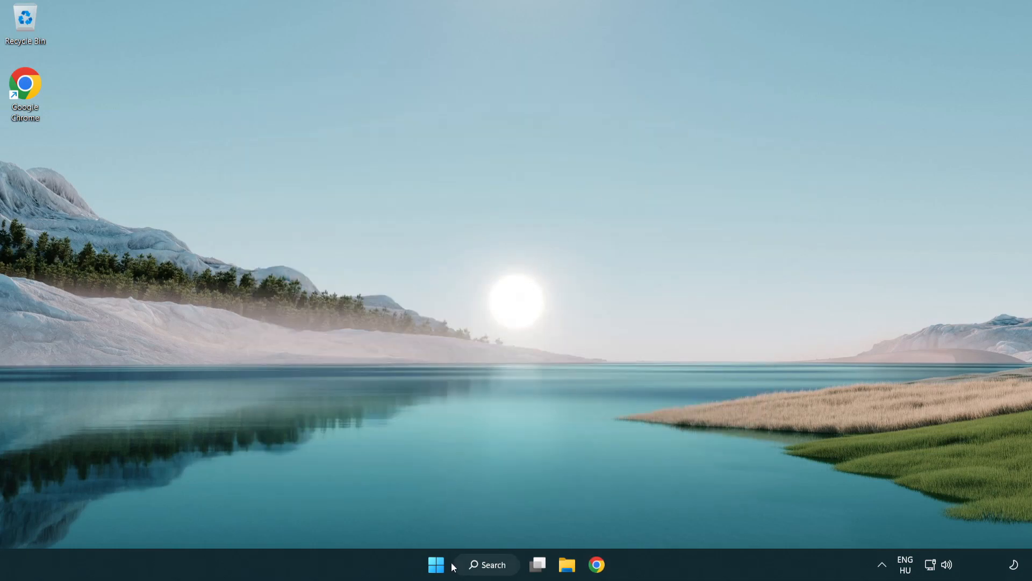
left_click(435, 564)
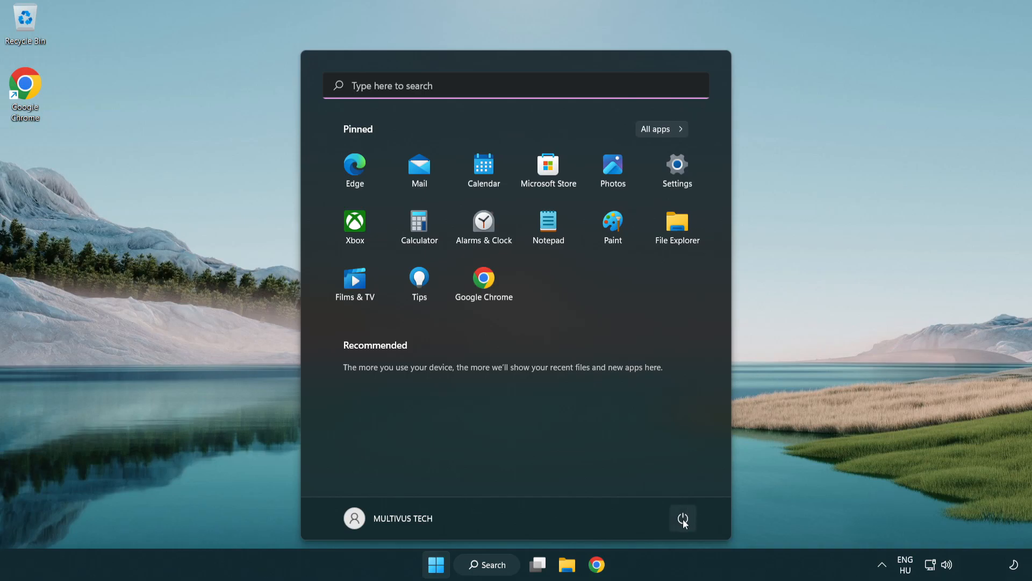
left_click(683, 518)
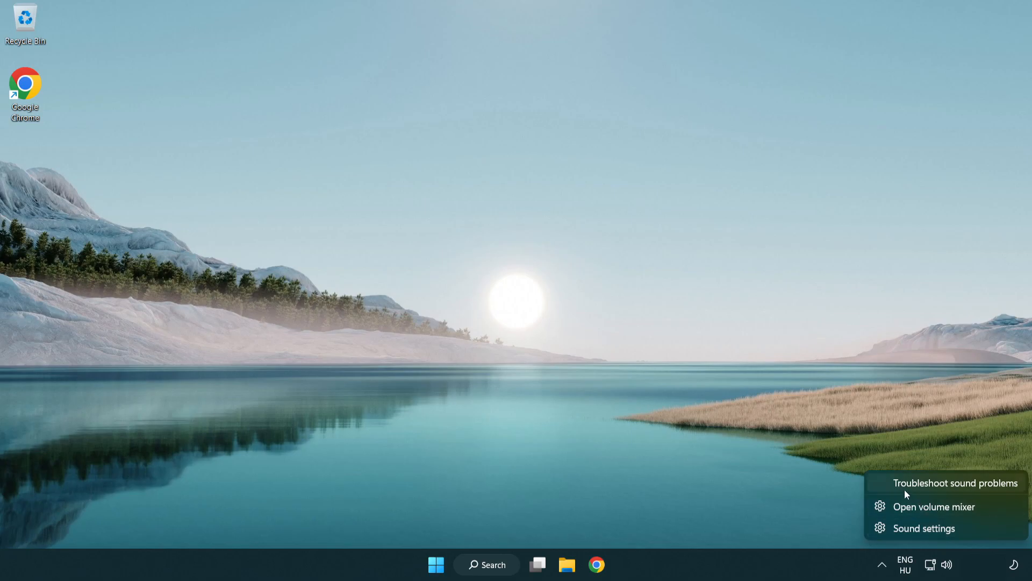
mouse_move(944, 489)
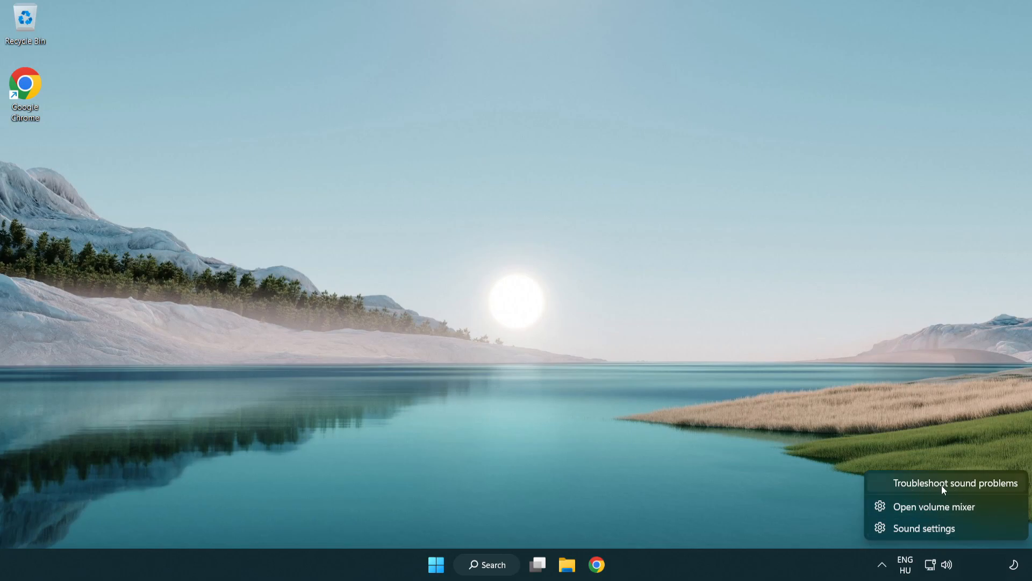
Launch the Playing Audio troubleshooter from the taskbar volume icon's Troubleshoot sound problems option
left_click(956, 483)
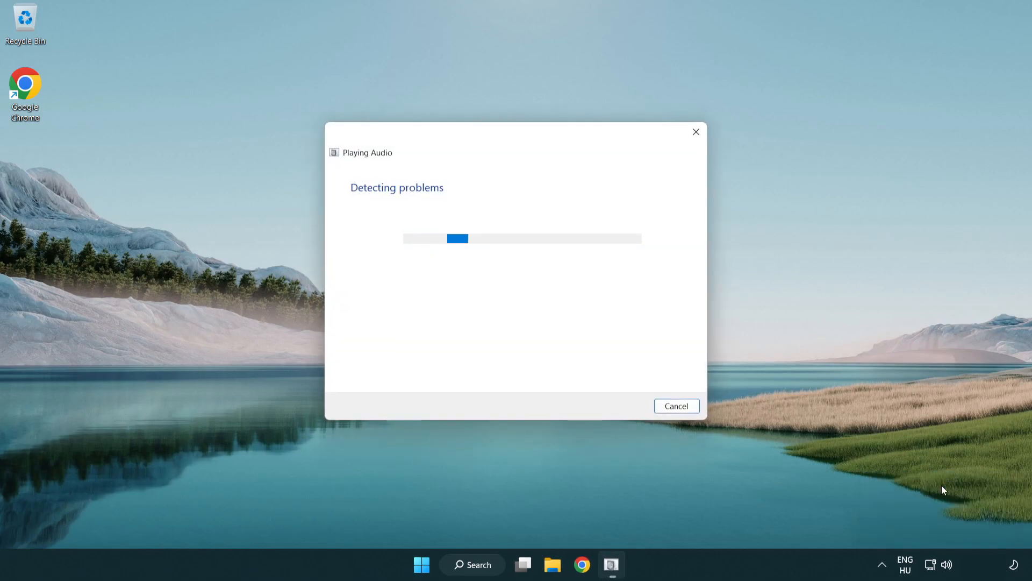